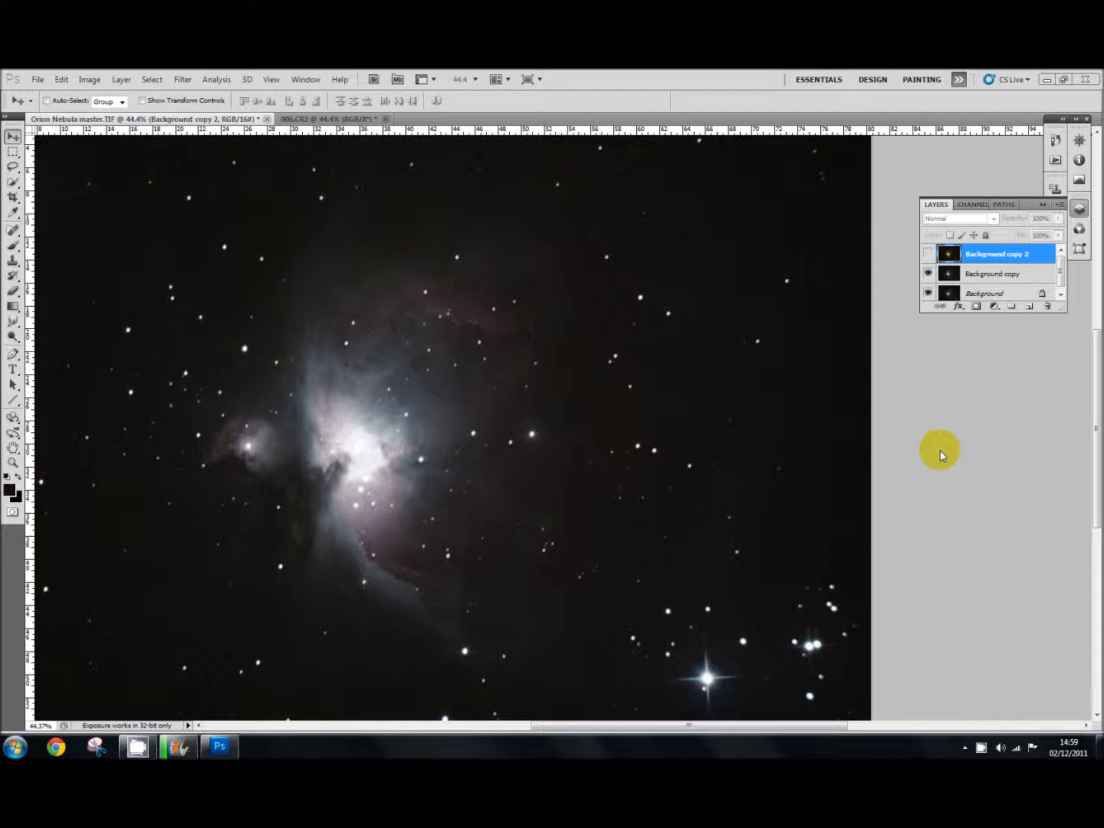
# Toggle the Background copy 2 layer's visibility repeatedly to compare the darker yellowish core against the layers below
pyautogui.click(928, 253)
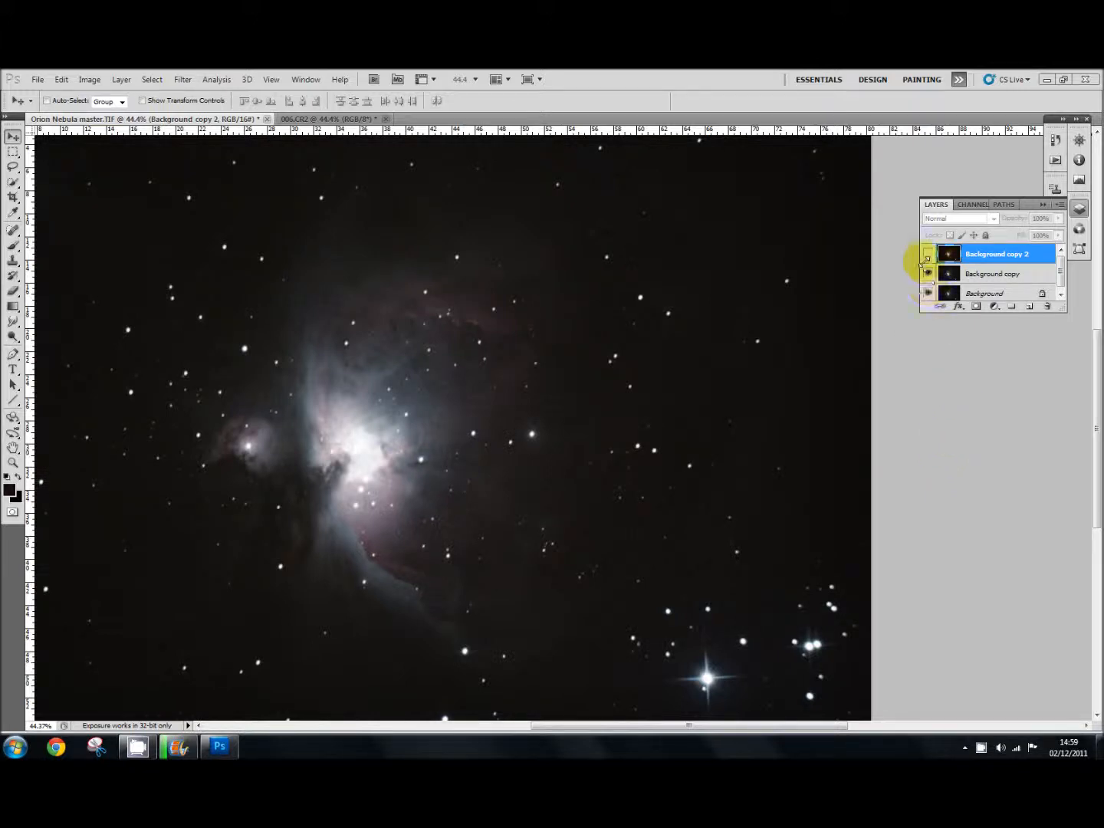
pyautogui.click(926, 253)
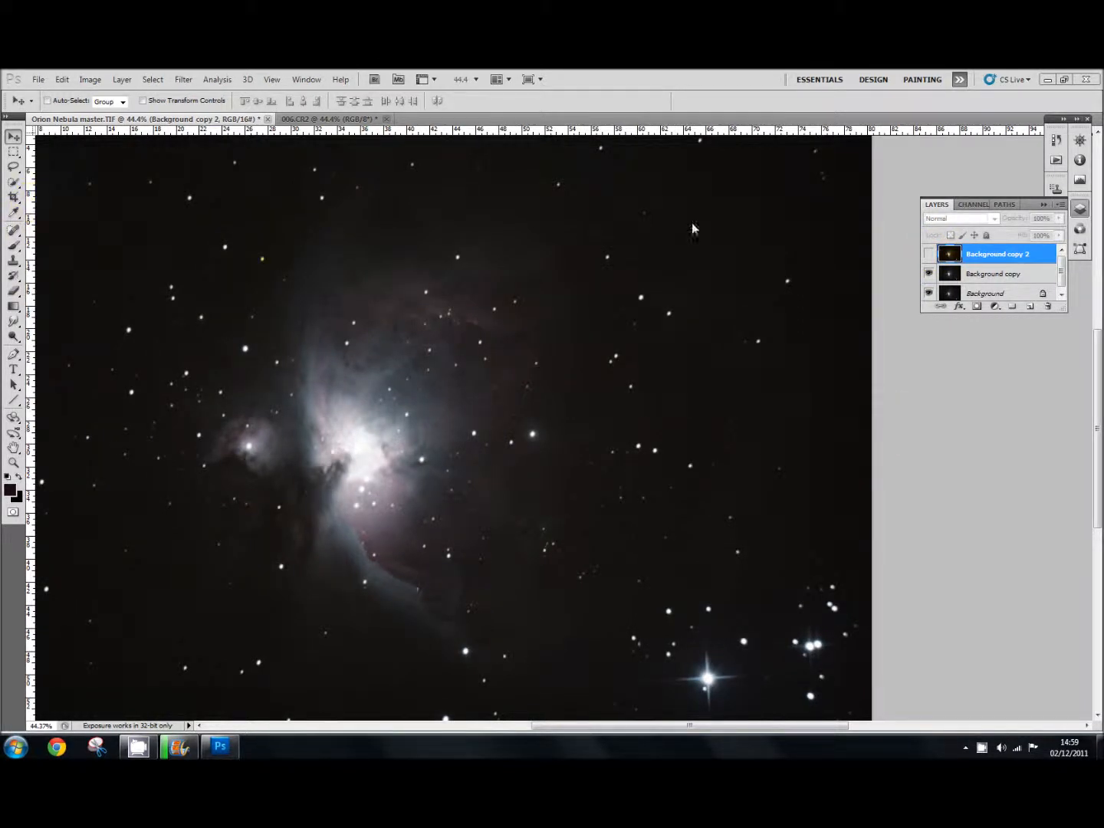
pyautogui.click(928, 254)
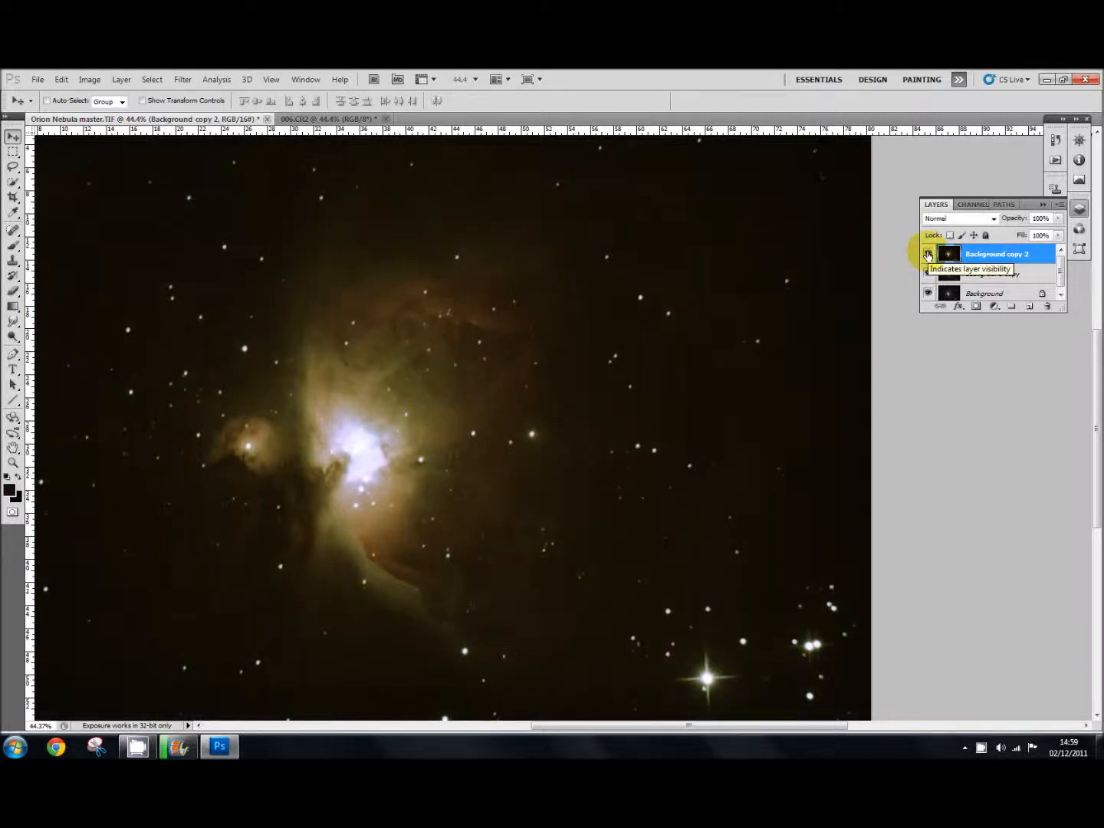
pyautogui.click(927, 254)
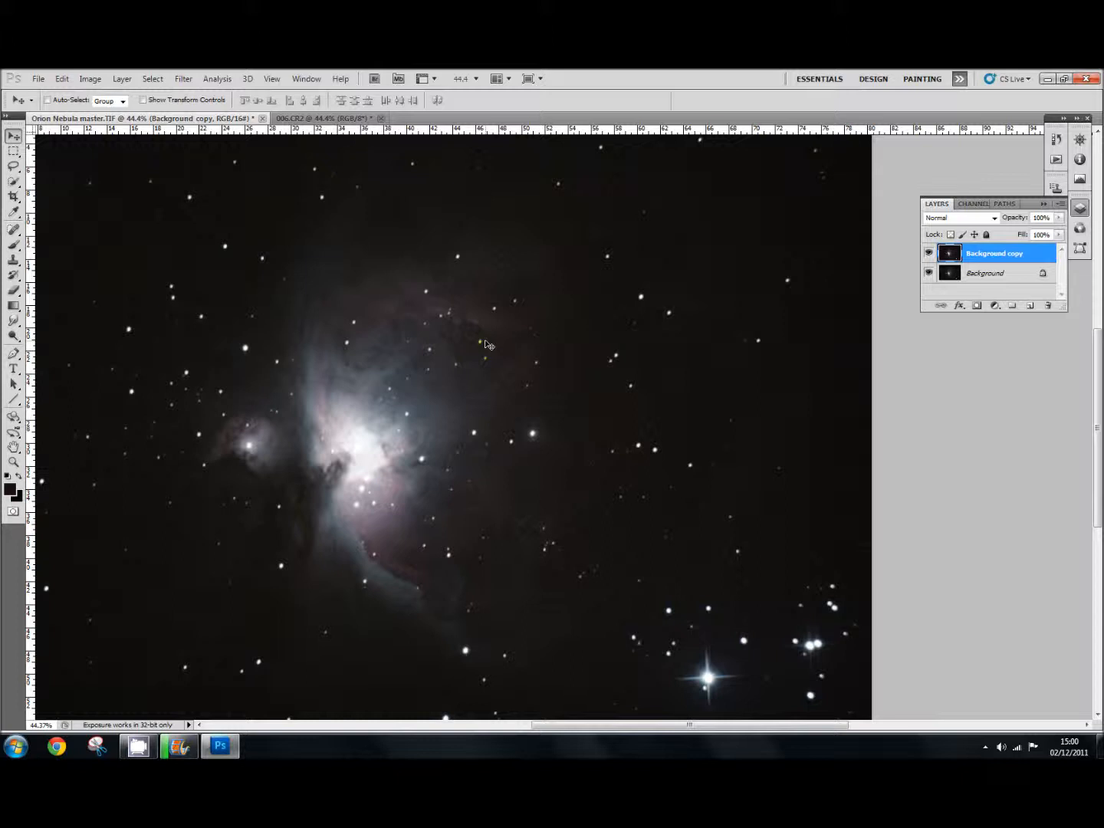
pyautogui.moveTo(494, 438)
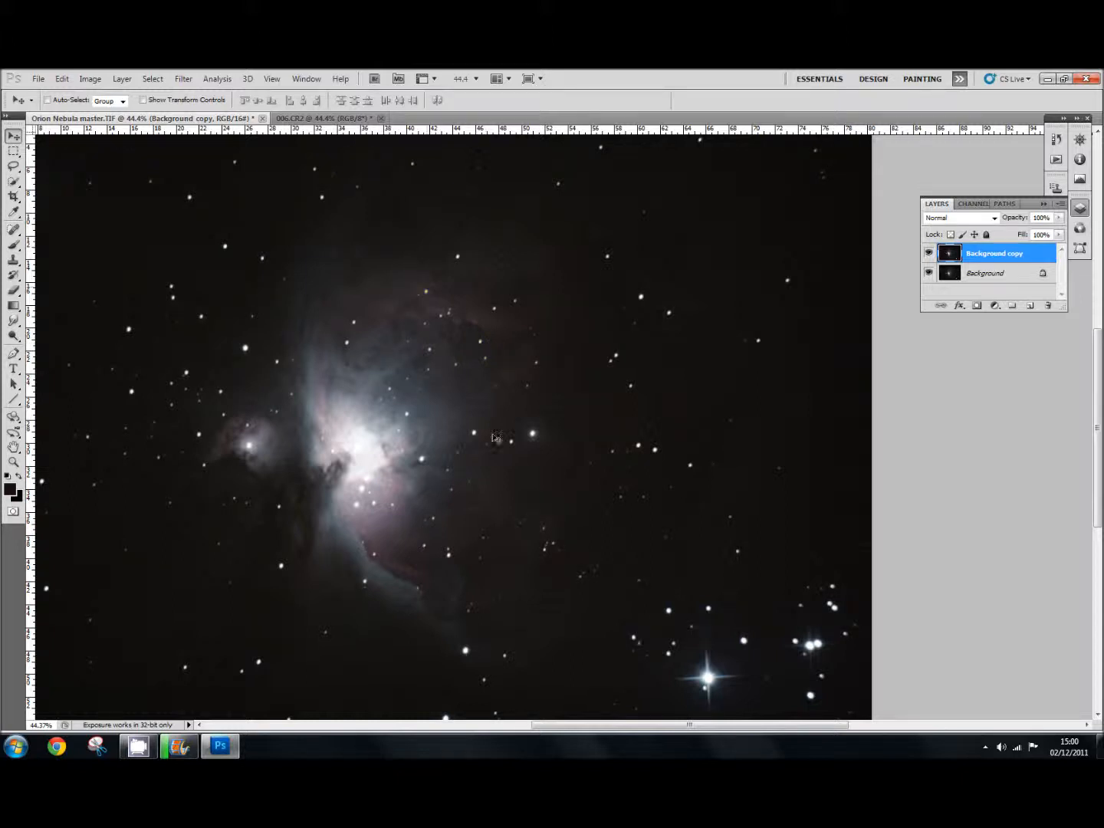
pyautogui.moveTo(465, 354)
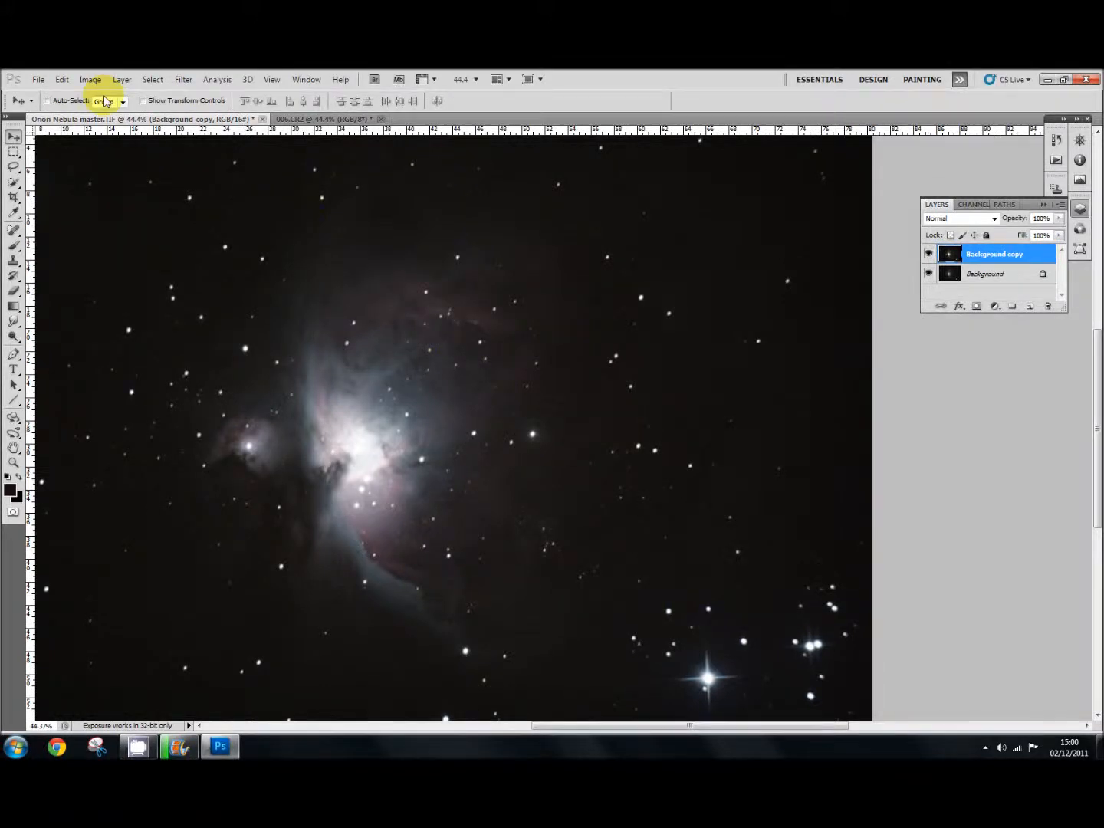
# Bring up Image > Adjustments > Curves for the selected Background copy layer
pyautogui.click(89, 79)
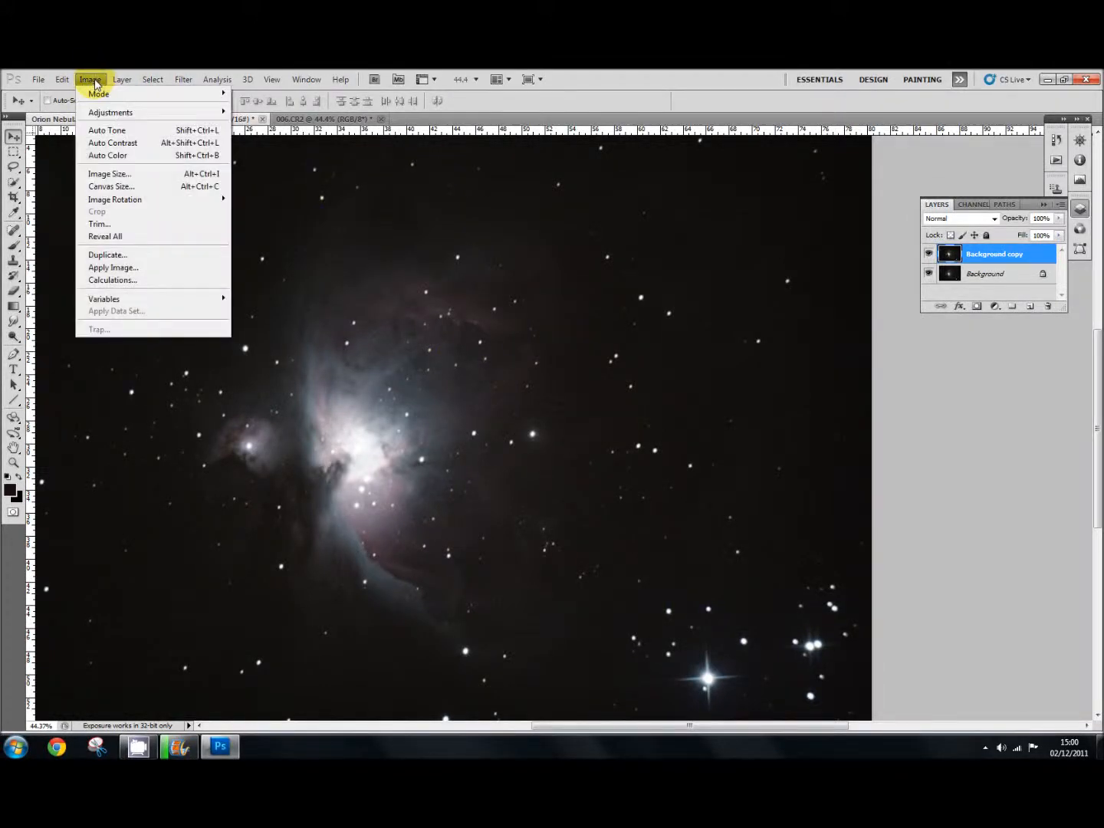
pyautogui.click(110, 111)
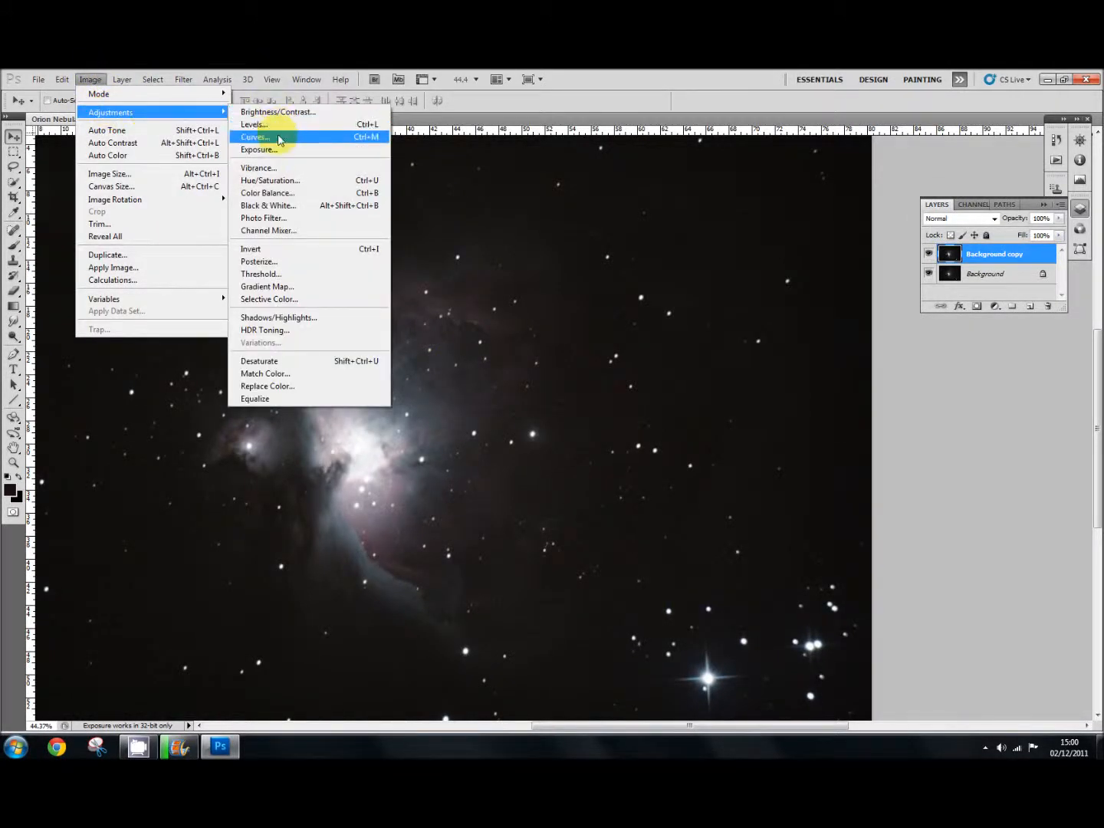
pyautogui.click(255, 137)
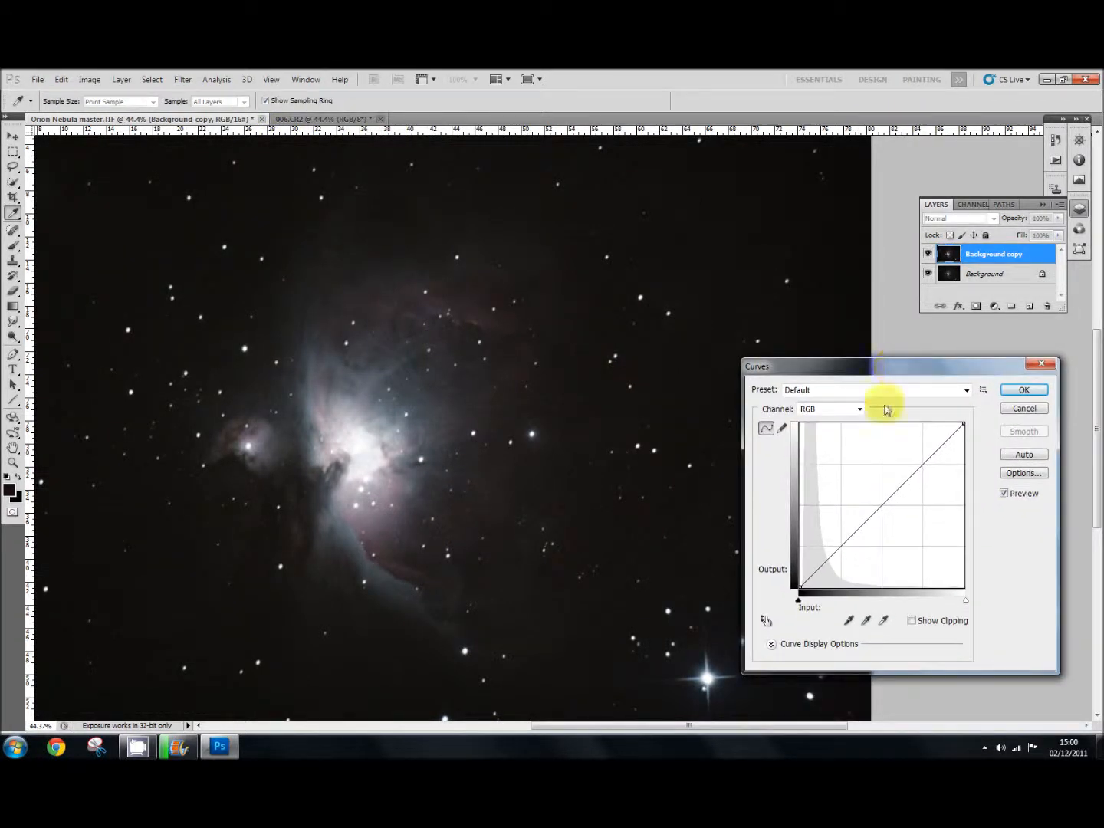
# Switch Curves to the Red channel and raise a midtone point to warm the nebula
pyautogui.click(858, 409)
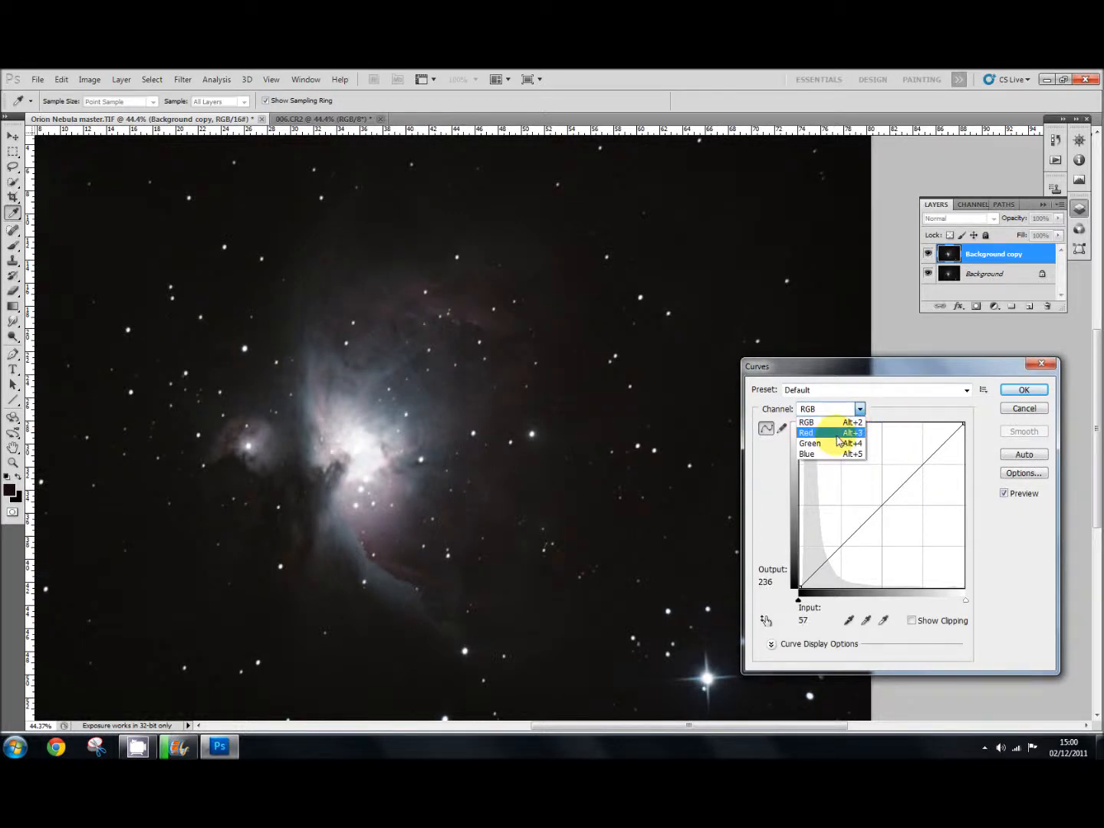
pyautogui.click(806, 432)
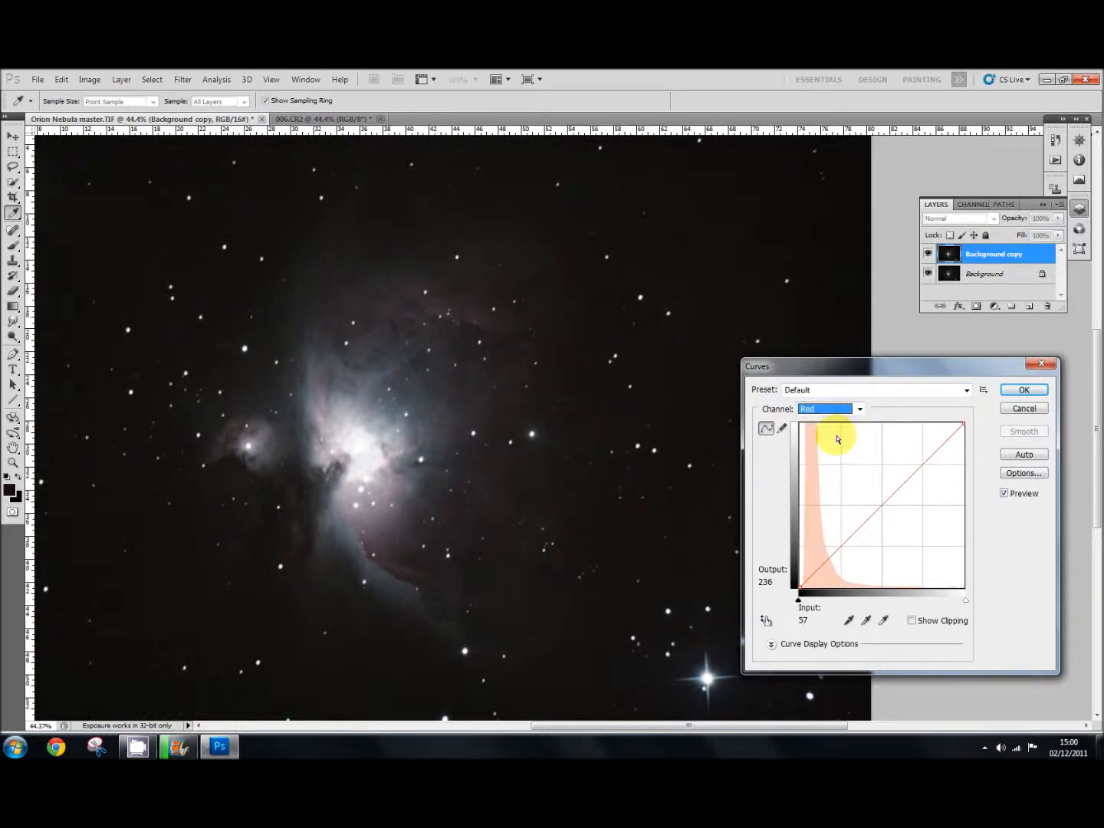
pyautogui.moveTo(836, 437); pyautogui.dragTo(828, 571)
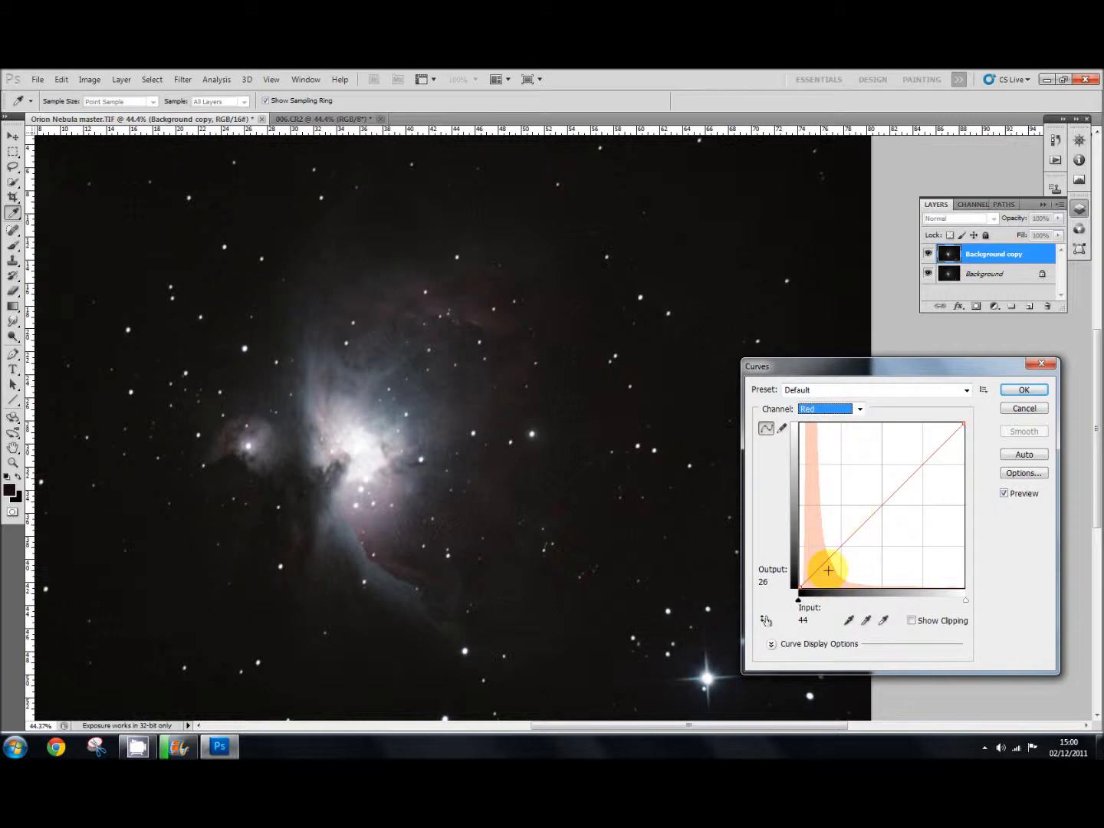
pyautogui.moveTo(828, 570); pyautogui.dragTo(882, 504)
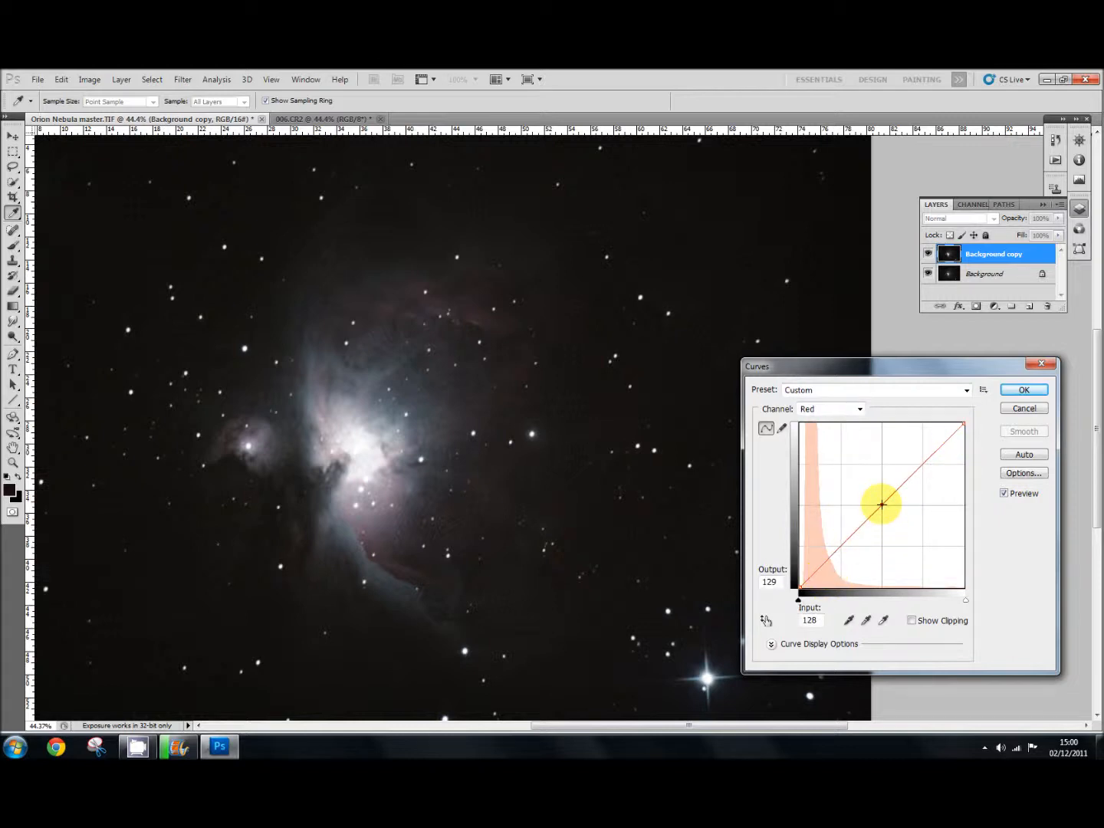
pyautogui.moveTo(882, 505); pyautogui.dragTo(873, 493)
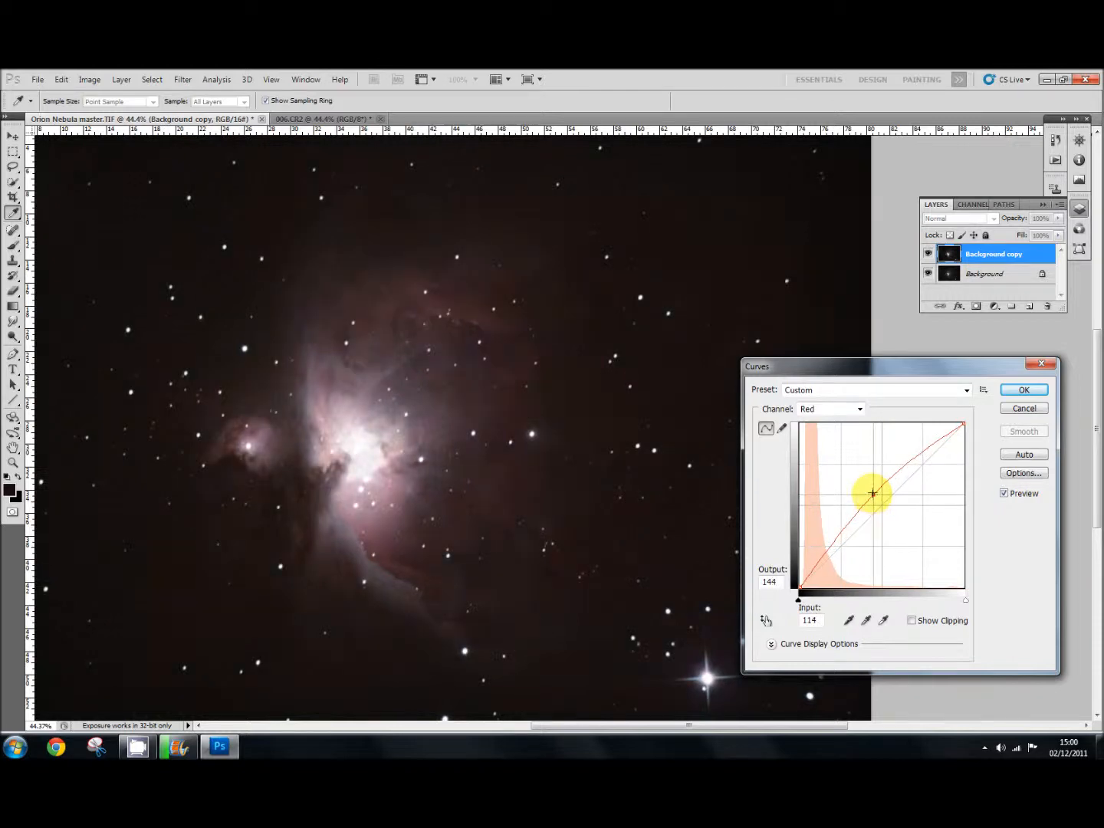
pyautogui.moveTo(872, 492); pyautogui.dragTo(876, 491)
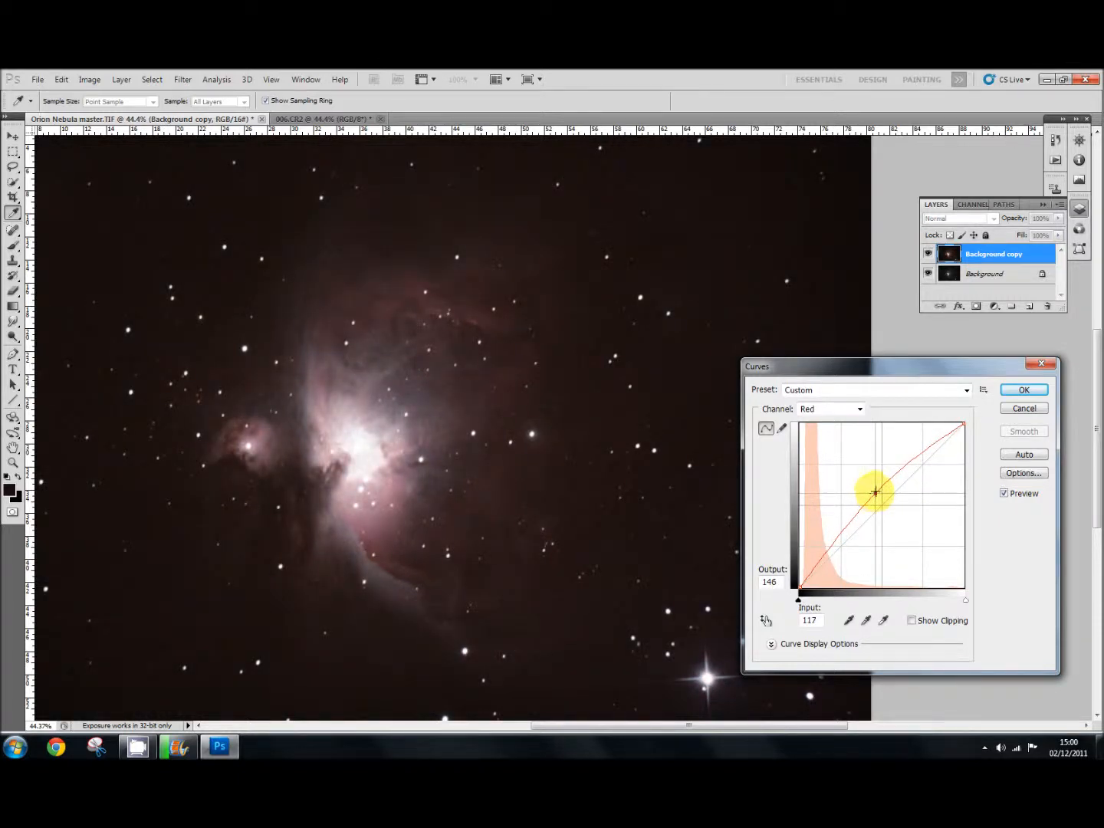
pyautogui.moveTo(875, 492); pyautogui.dragTo(876, 489)
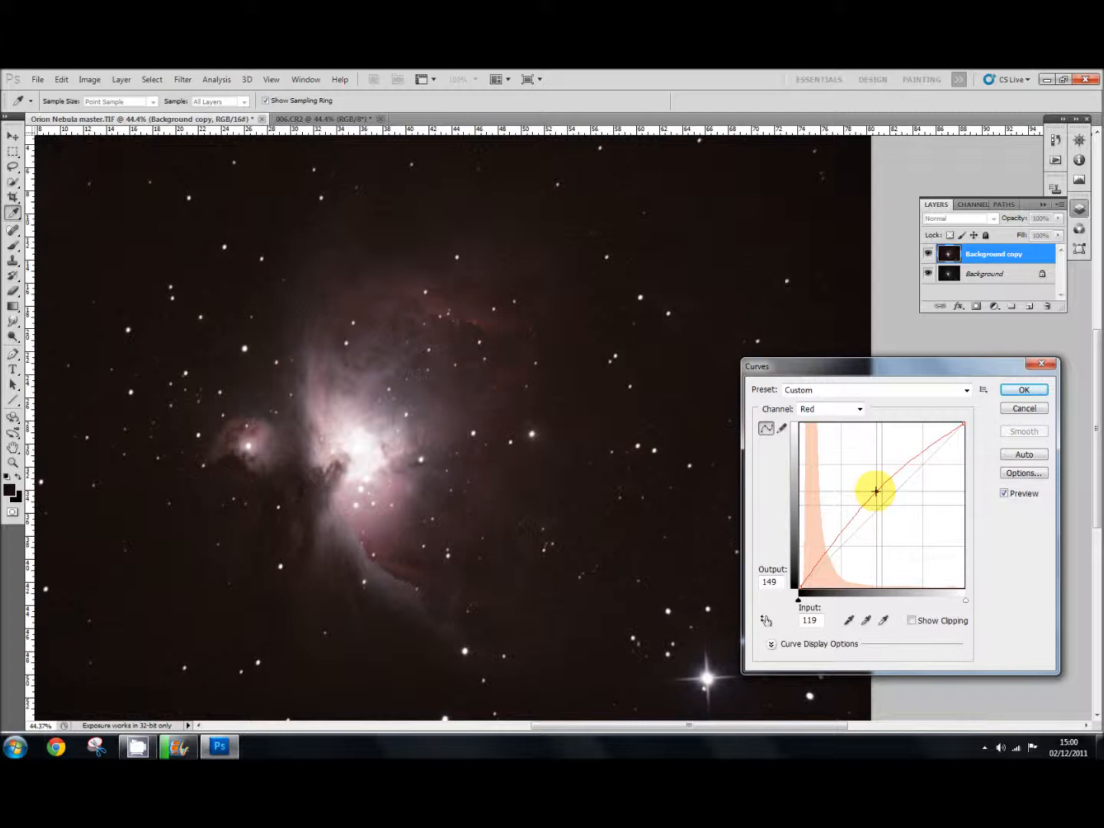
pyautogui.moveTo(875, 491); pyautogui.dragTo(875, 494)
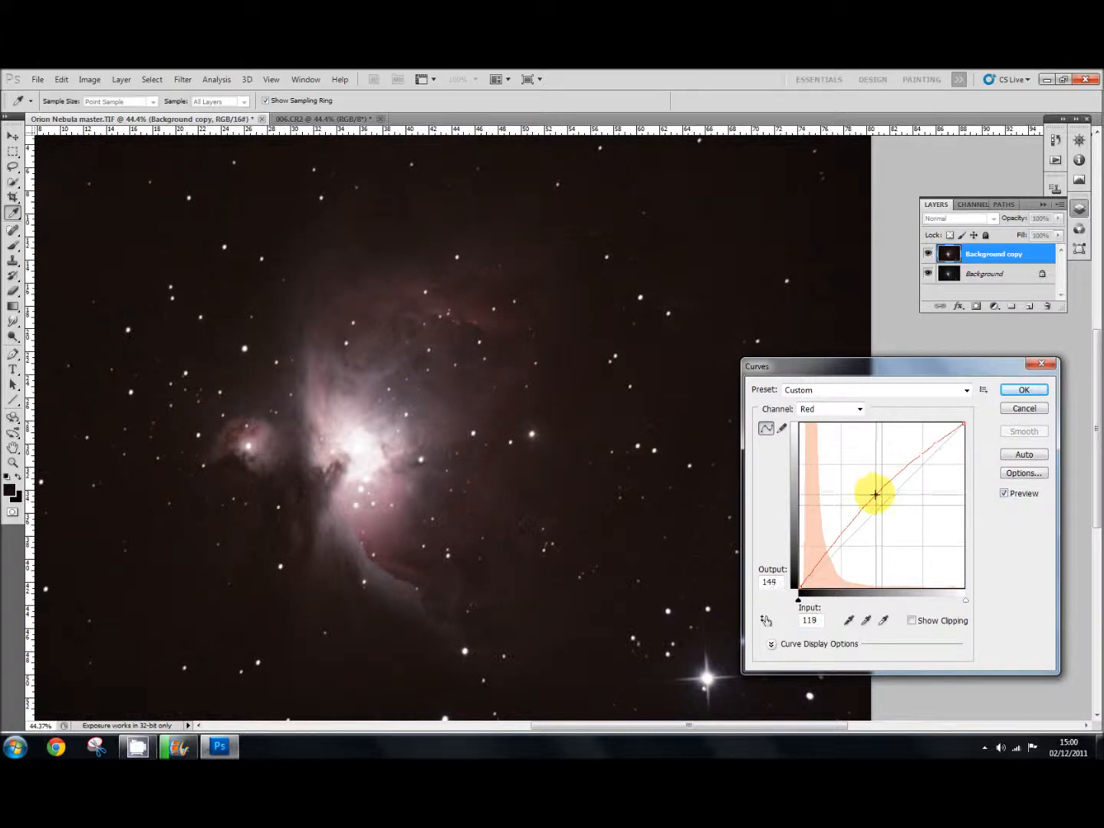
# Add and settle a red shadow point, then fine-tune the overall red curve shape
pyautogui.moveTo(875, 494); pyautogui.dragTo(832, 542)
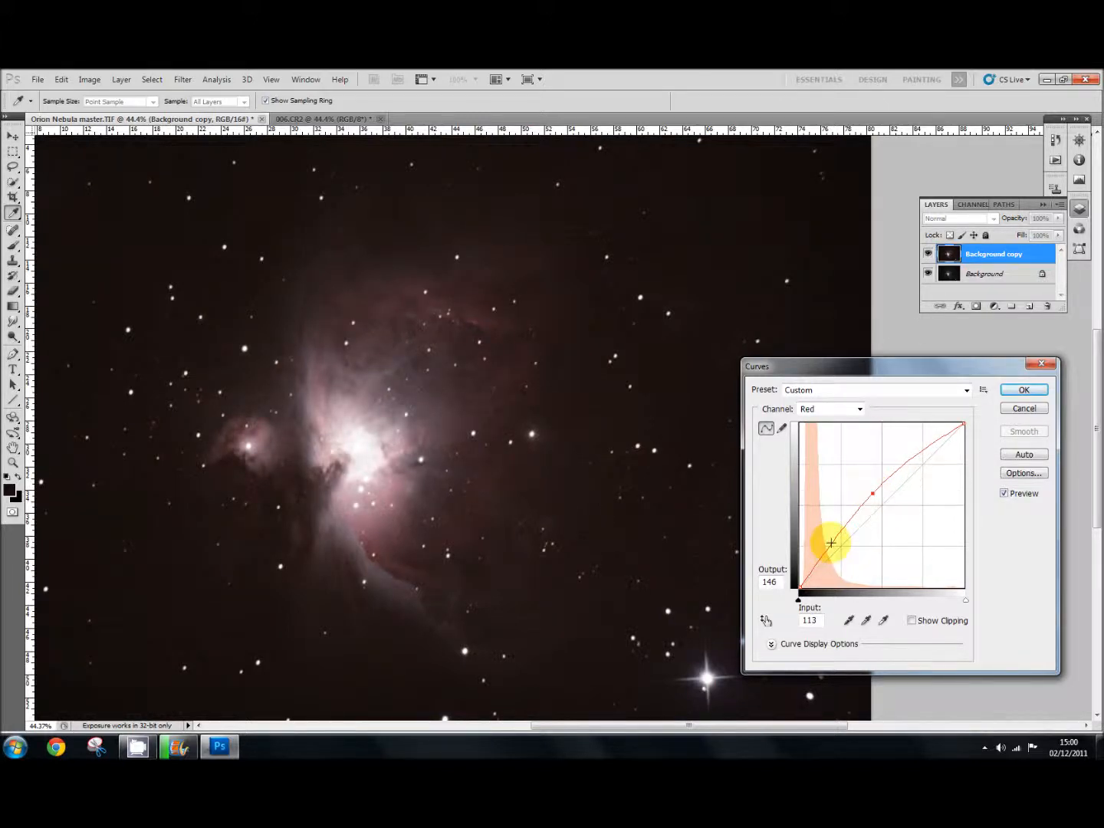
pyautogui.moveTo(873, 493); pyautogui.dragTo(832, 543)
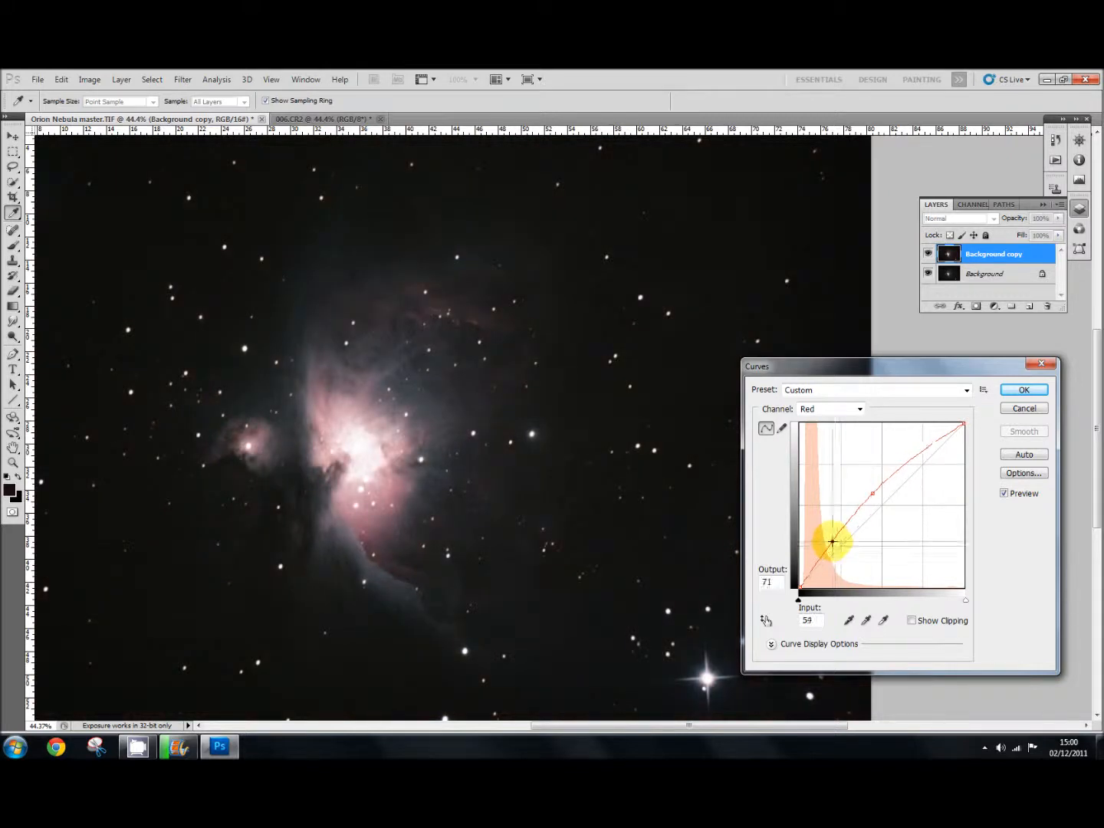
pyautogui.moveTo(831, 542); pyautogui.dragTo(842, 535)
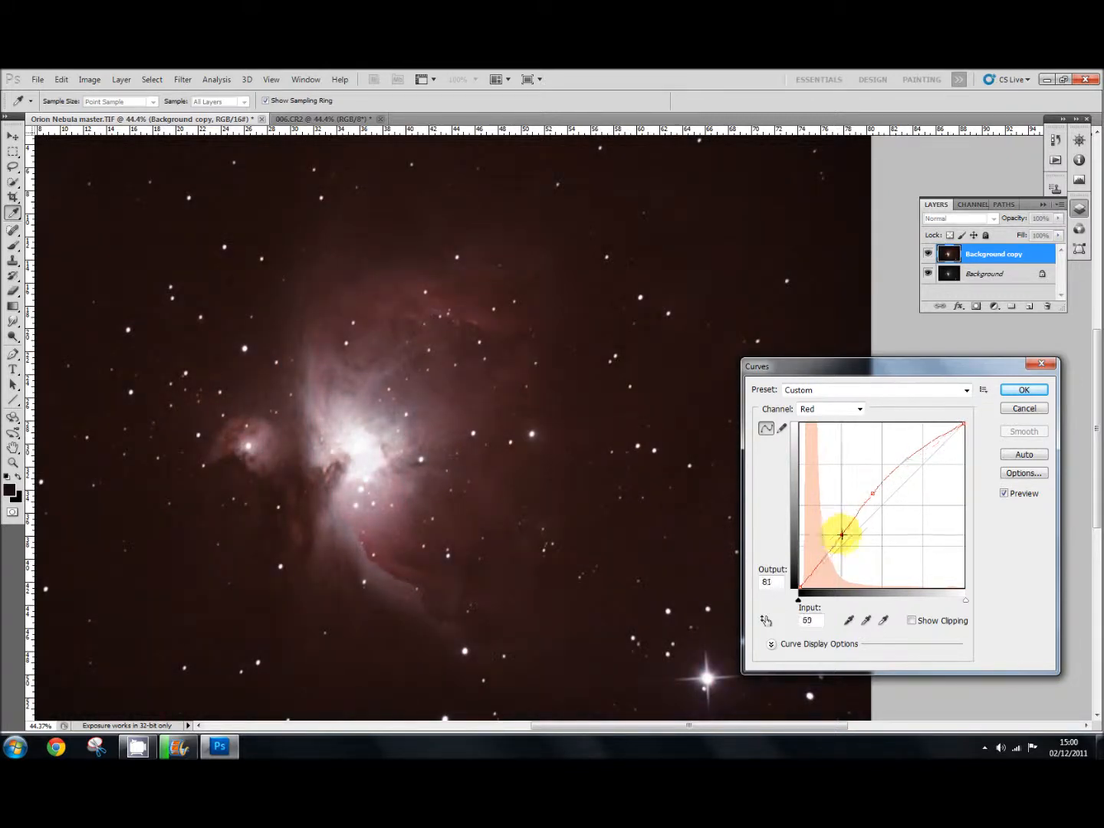
pyautogui.moveTo(843, 534); pyautogui.dragTo(874, 498)
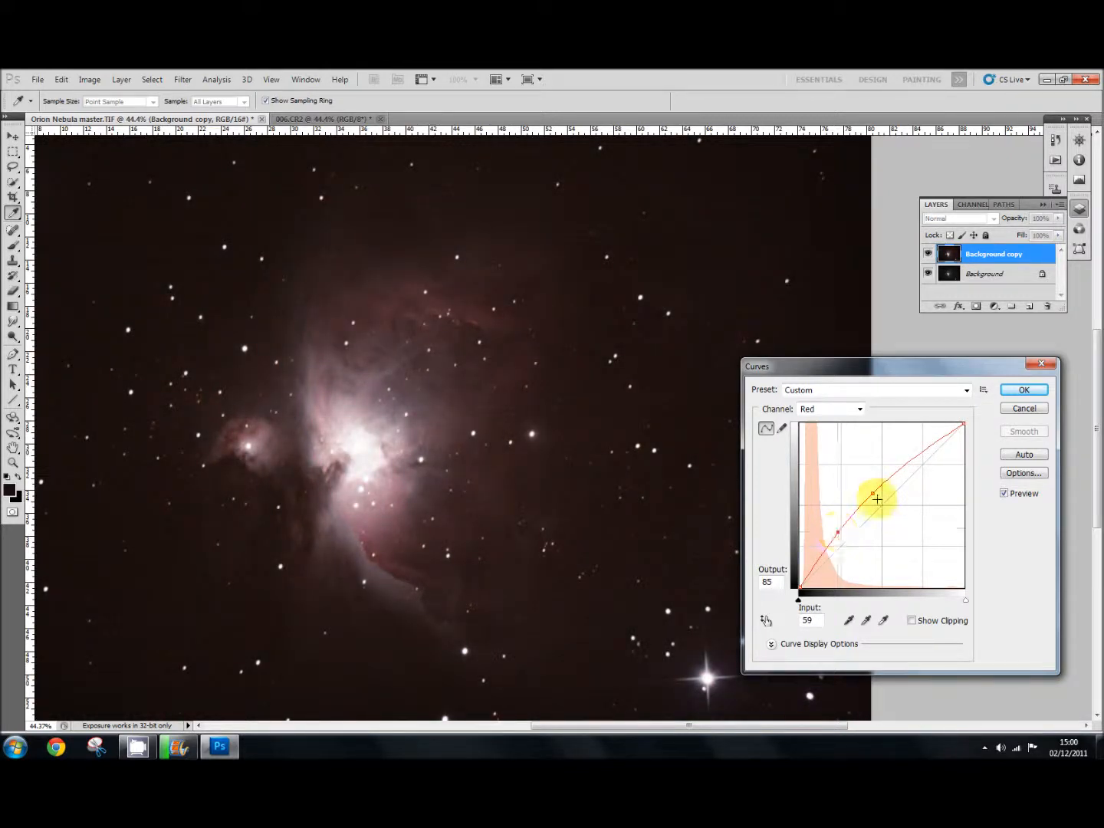
pyautogui.moveTo(876, 499); pyautogui.dragTo(876, 488)
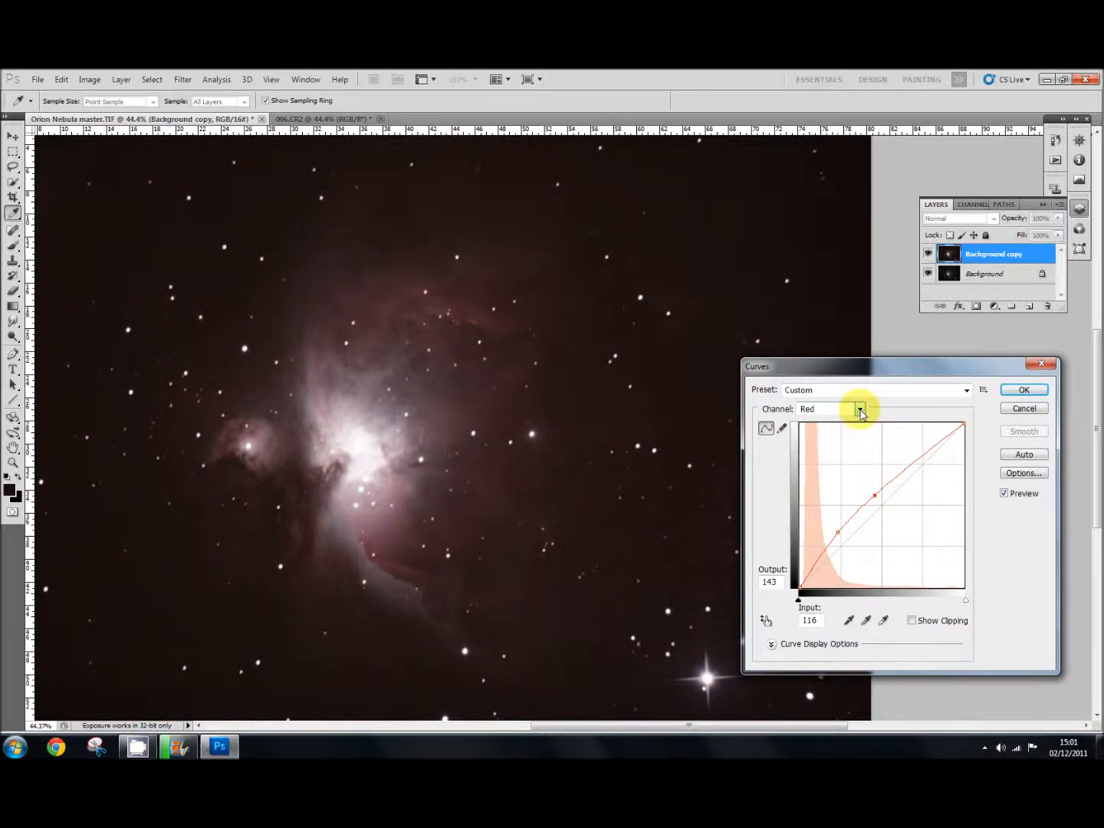
# Switch to the Green channel and give its midtones a slight lift, easing it back near neutral
pyautogui.click(859, 408)
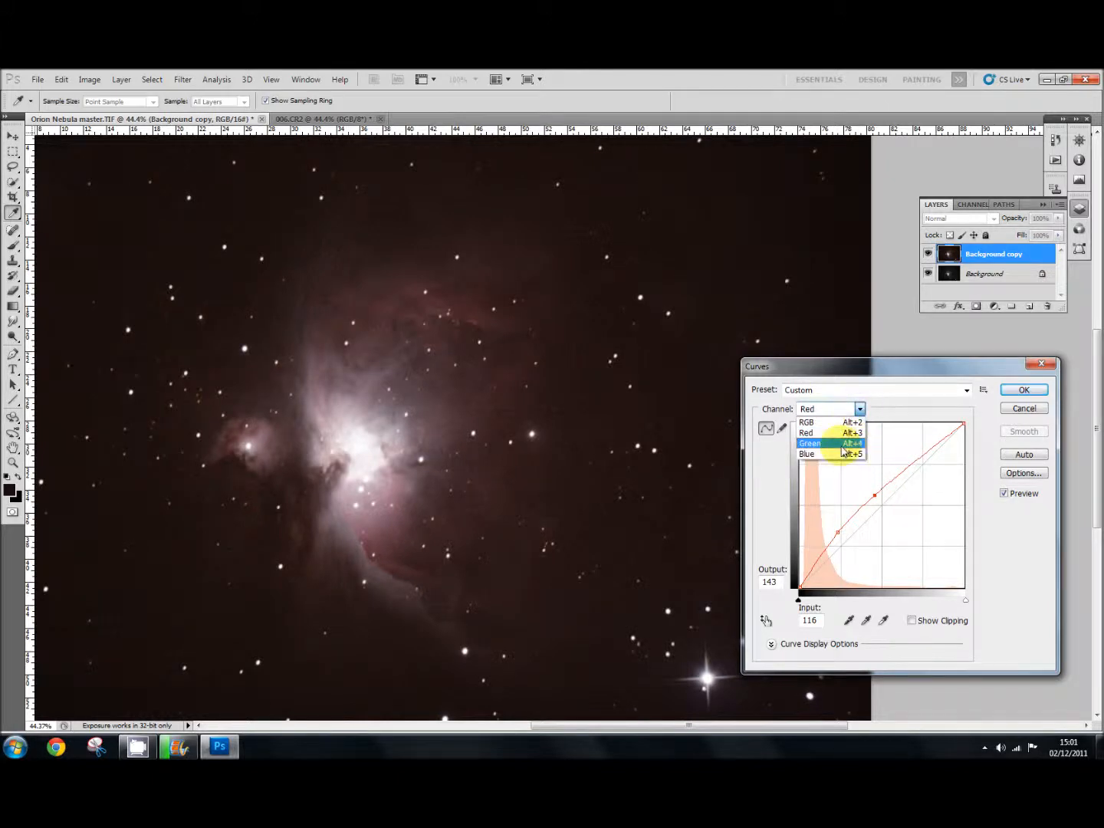
pyautogui.click(810, 443)
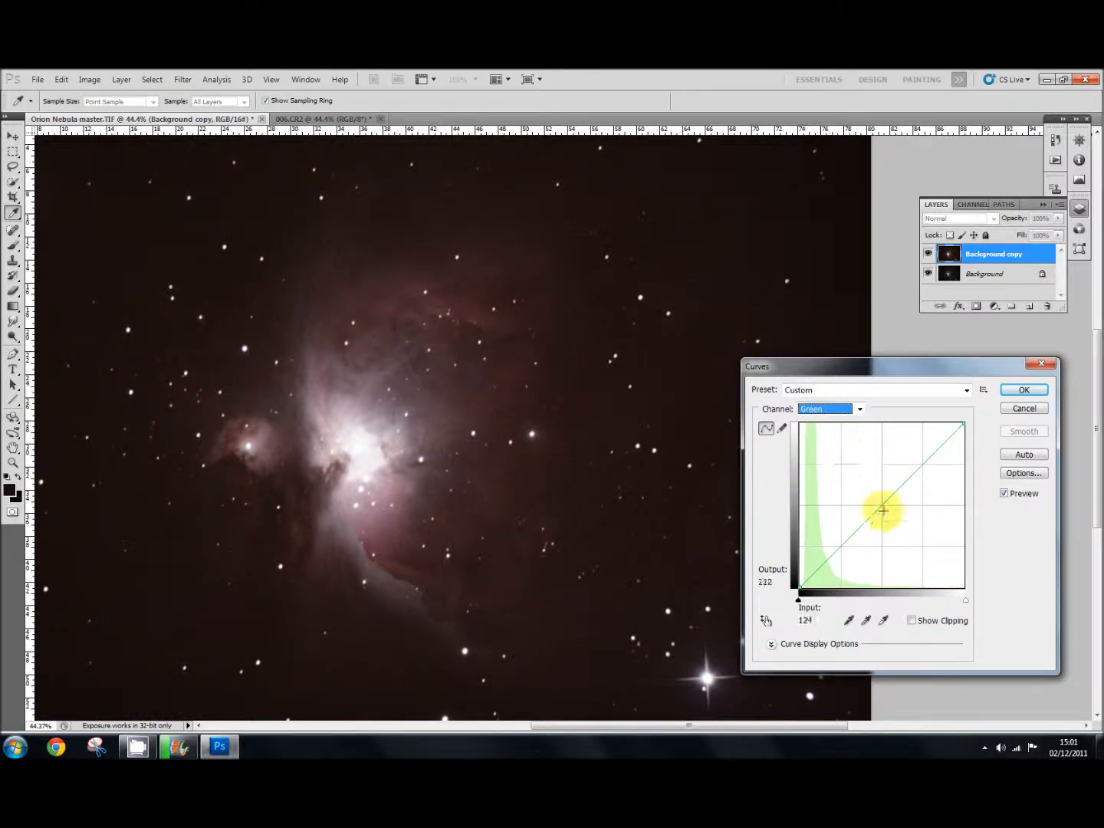
pyautogui.moveTo(882, 510); pyautogui.dragTo(872, 495)
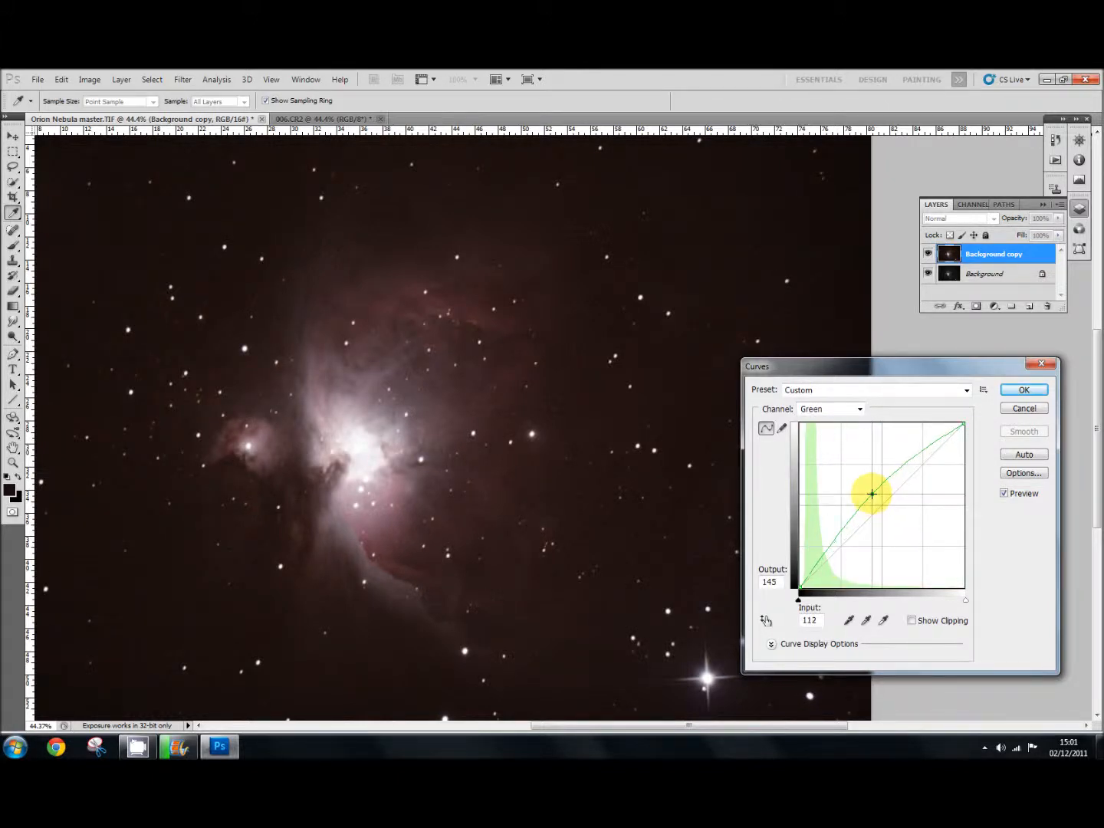
pyautogui.moveTo(871, 493); pyautogui.dragTo(873, 498)
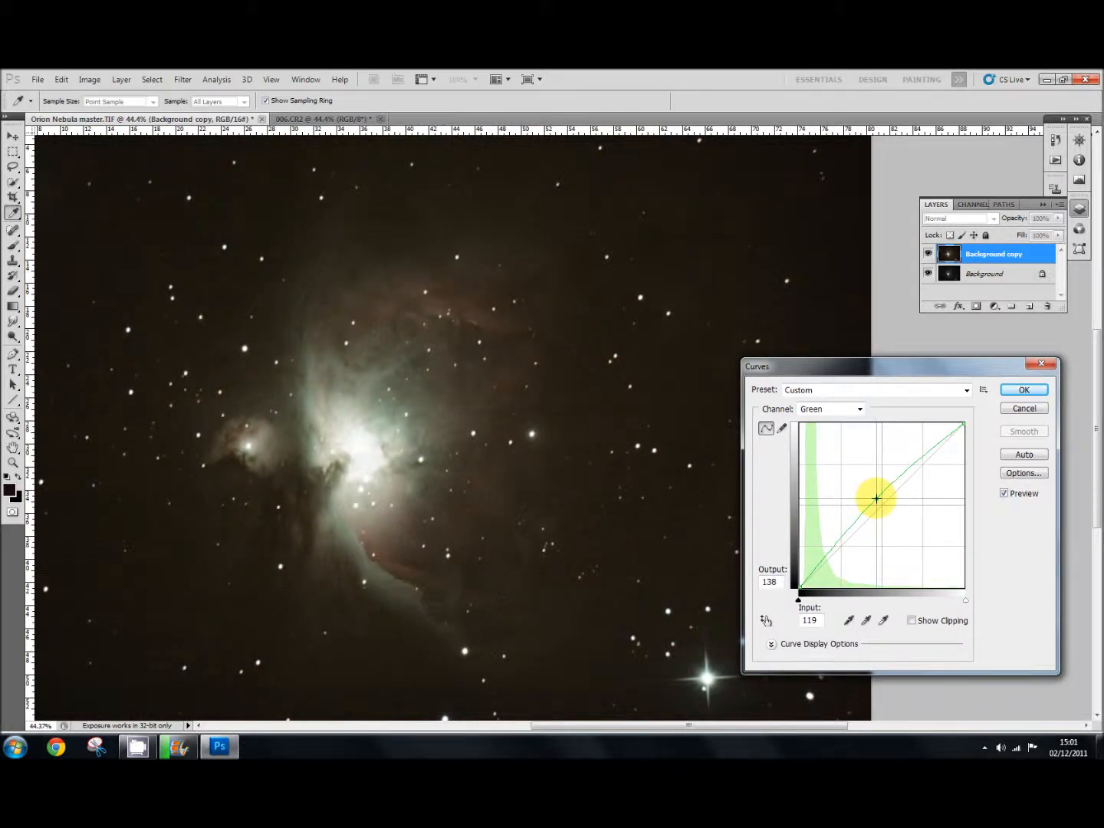
pyautogui.moveTo(874, 498); pyautogui.dragTo(875, 497)
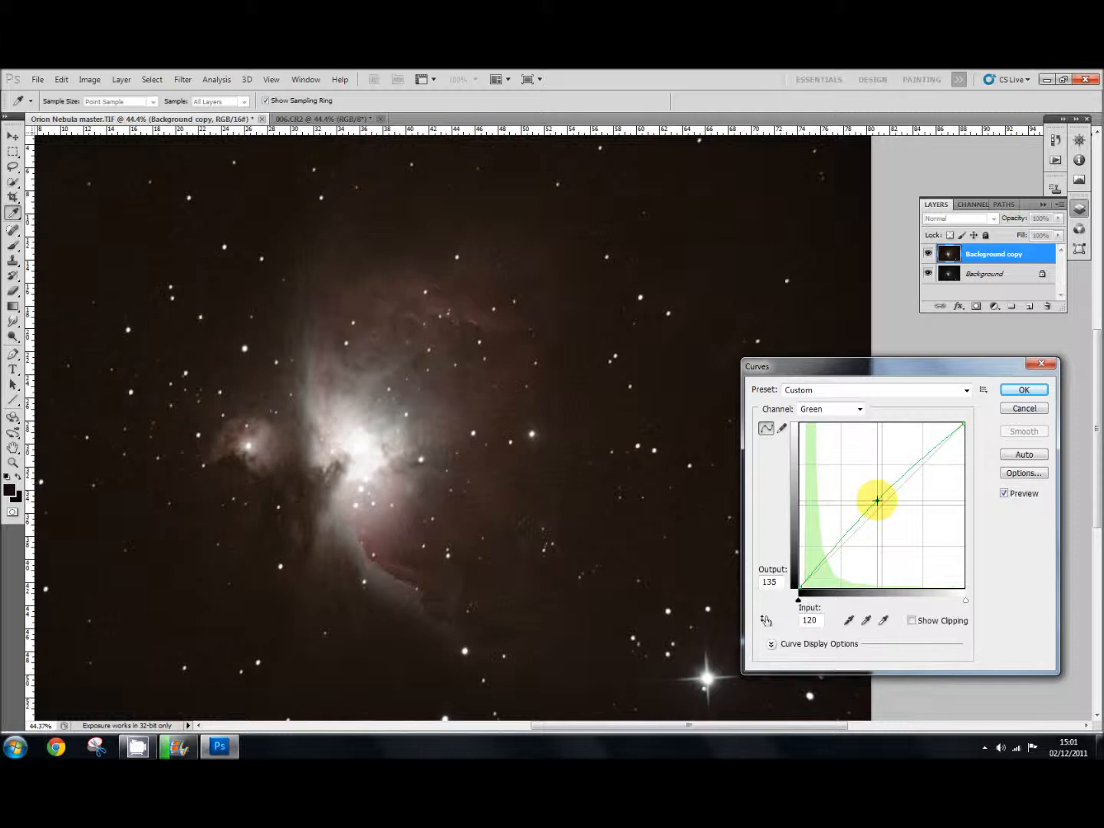
# Add a green shadow point and lift the shadows slightly
pyautogui.moveTo(876, 500); pyautogui.dragTo(822, 558)
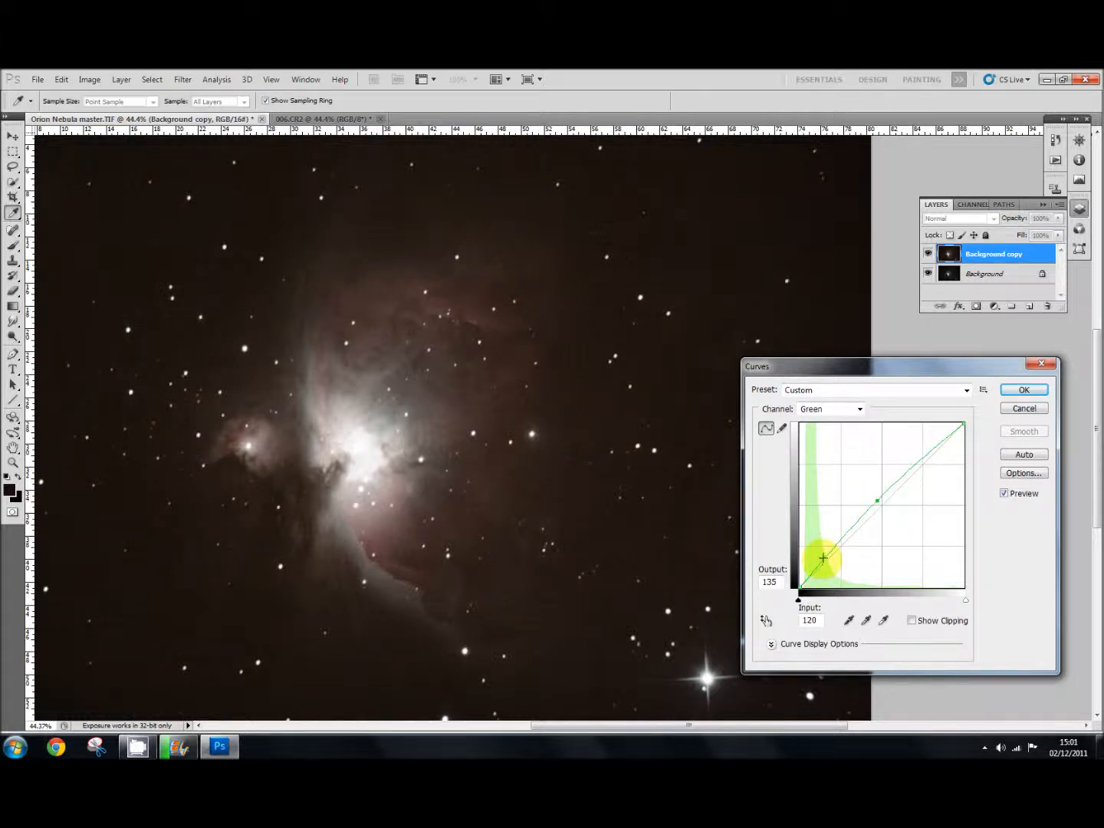
pyautogui.moveTo(823, 557); pyautogui.dragTo(830, 563)
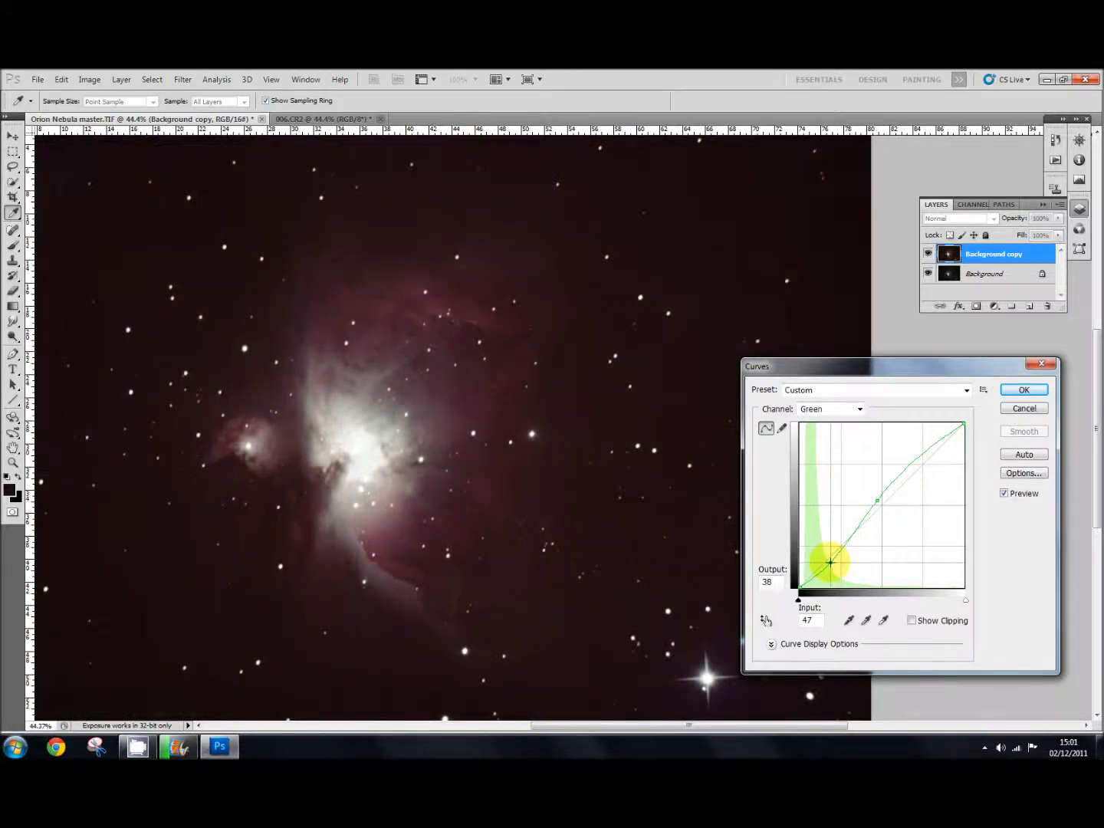
pyautogui.moveTo(830, 563); pyautogui.dragTo(829, 549)
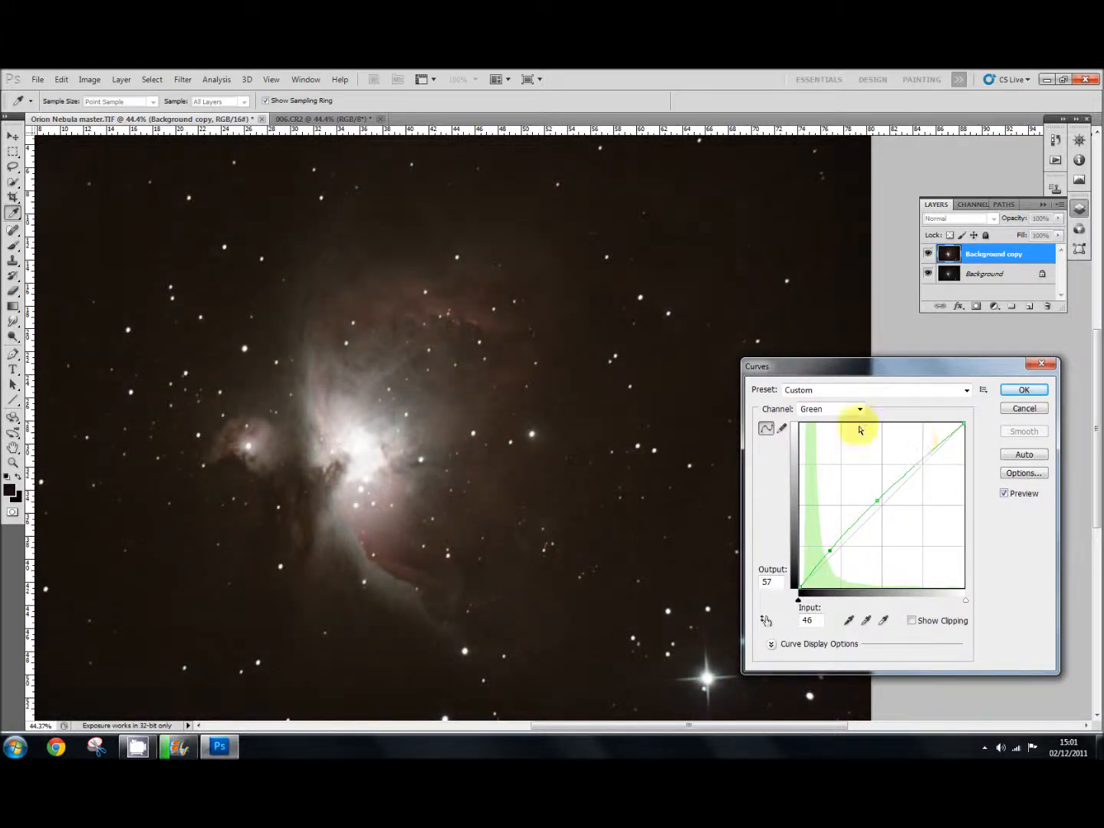
# Switch to the Blue channel and sag its midpoint below the diagonal for warmer golden tones
pyautogui.click(830, 408)
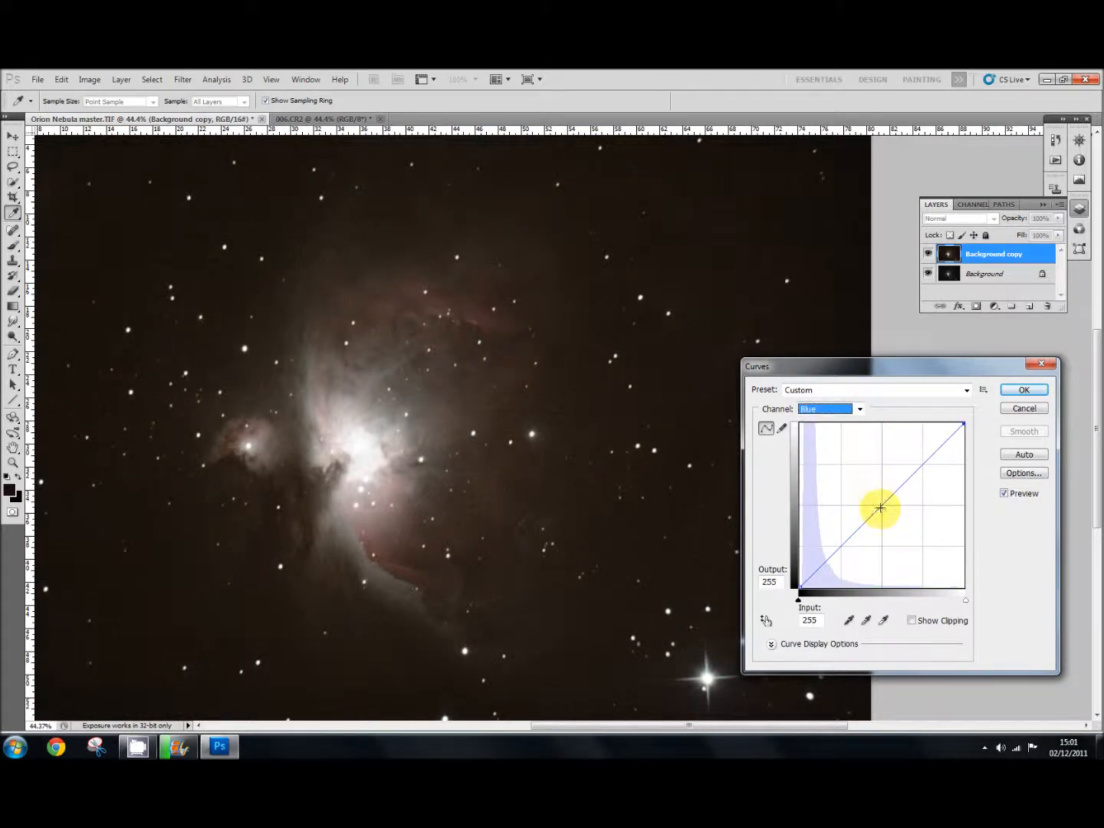
pyautogui.moveTo(882, 507); pyautogui.dragTo(887, 511)
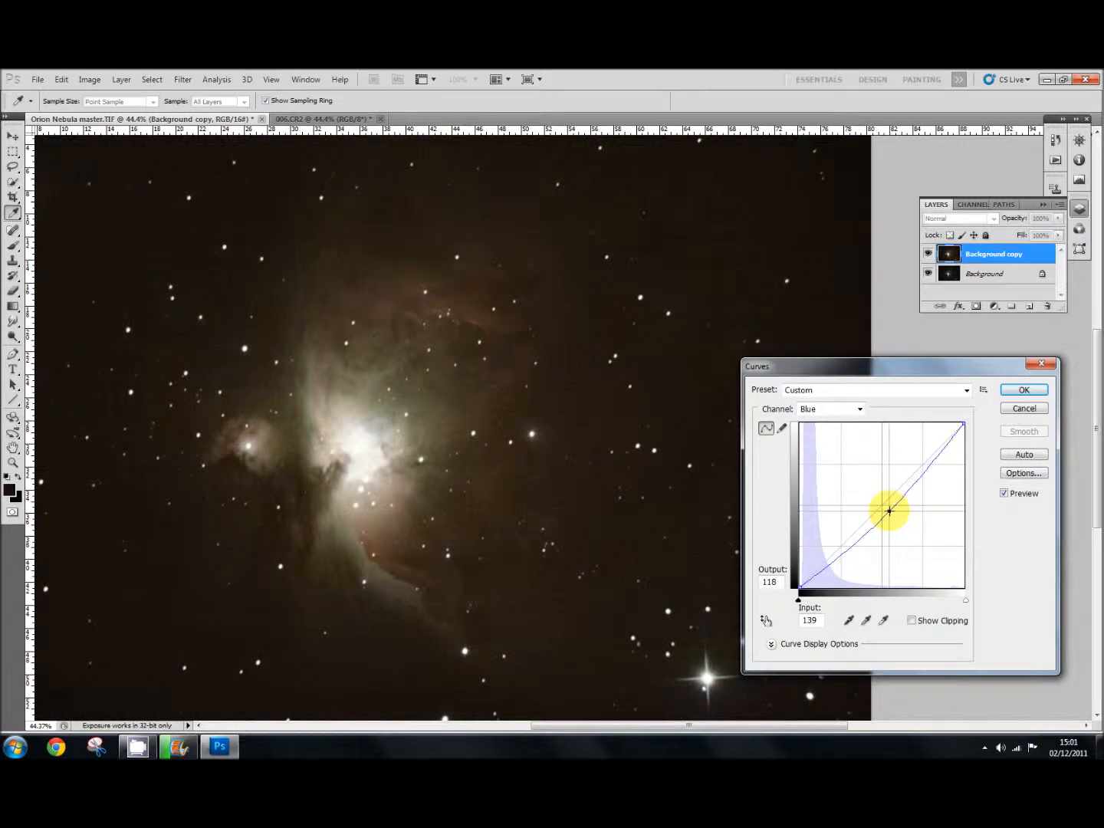
pyautogui.moveTo(887, 510); pyautogui.dragTo(895, 514)
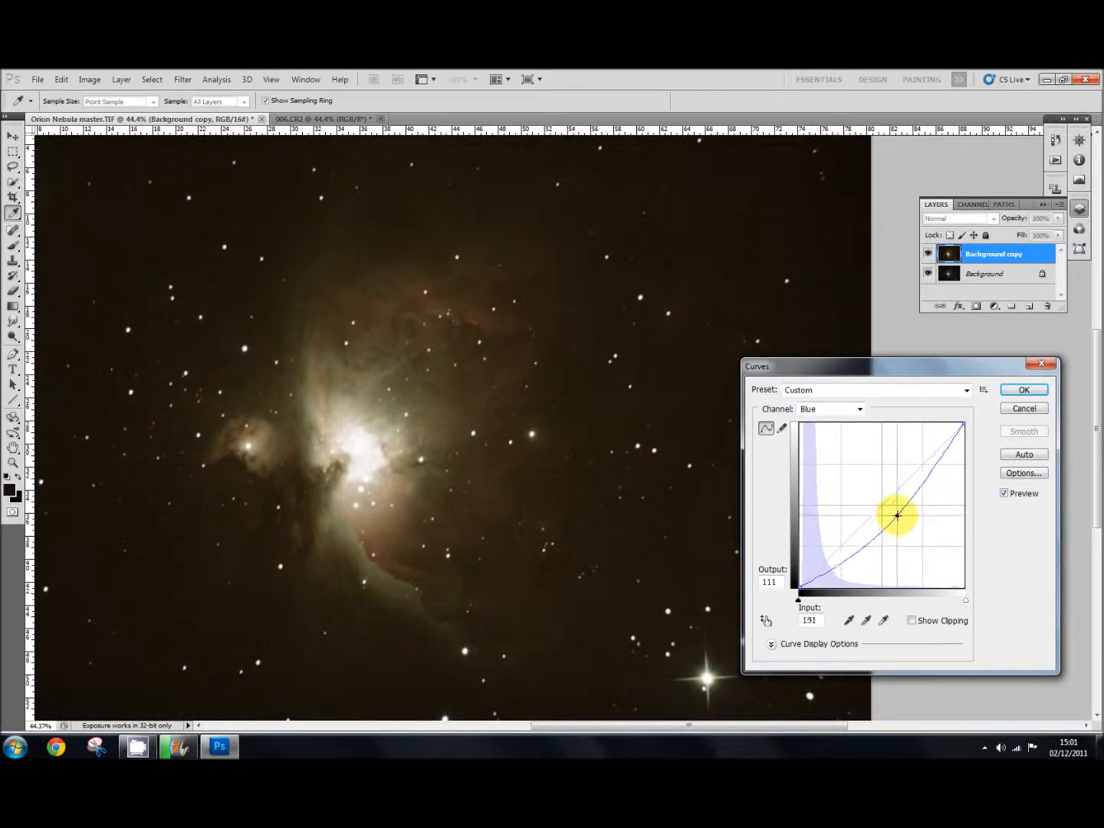
pyautogui.moveTo(897, 516); pyautogui.dragTo(901, 513)
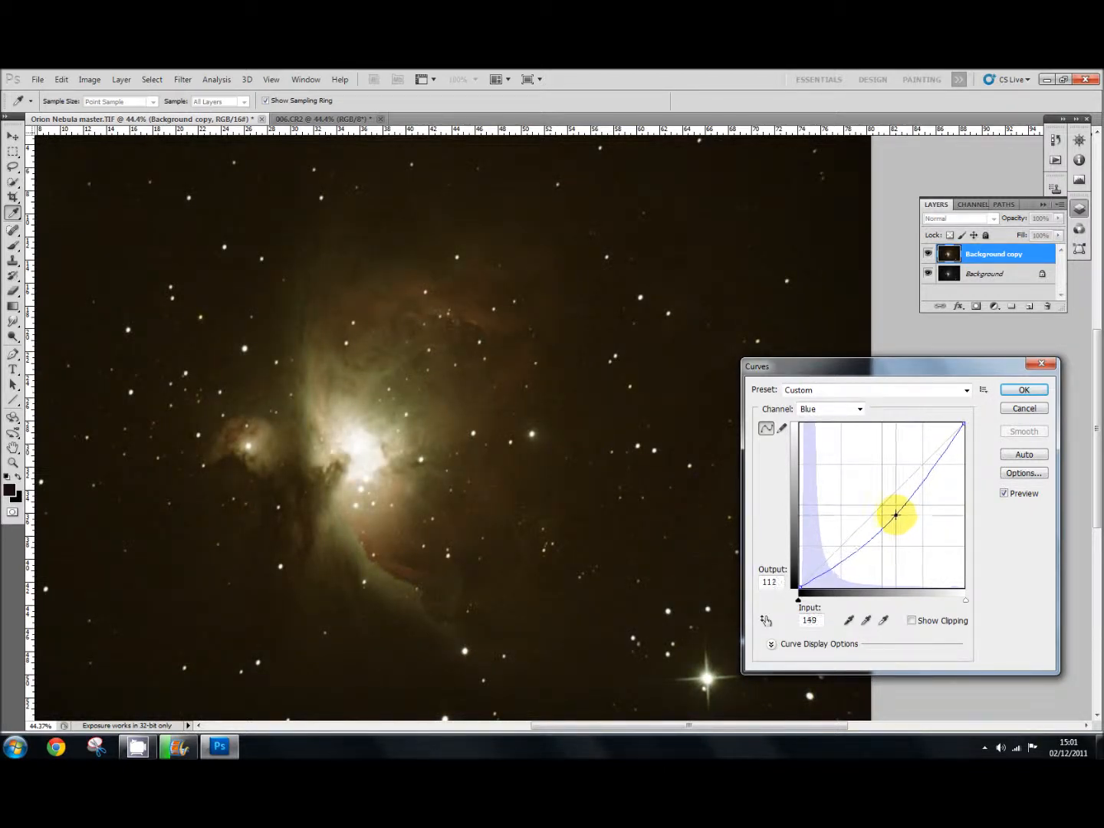
pyautogui.moveTo(894, 514); pyautogui.dragTo(863, 482)
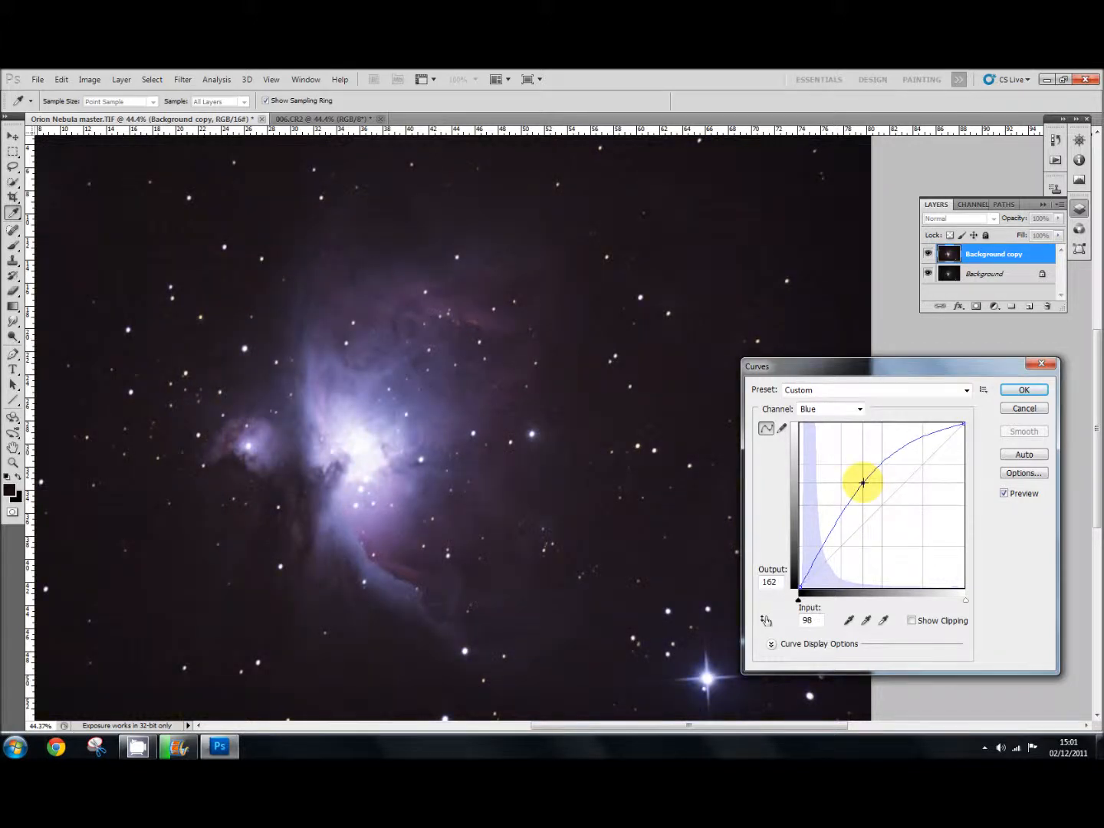
pyautogui.moveTo(862, 483); pyautogui.dragTo(894, 508)
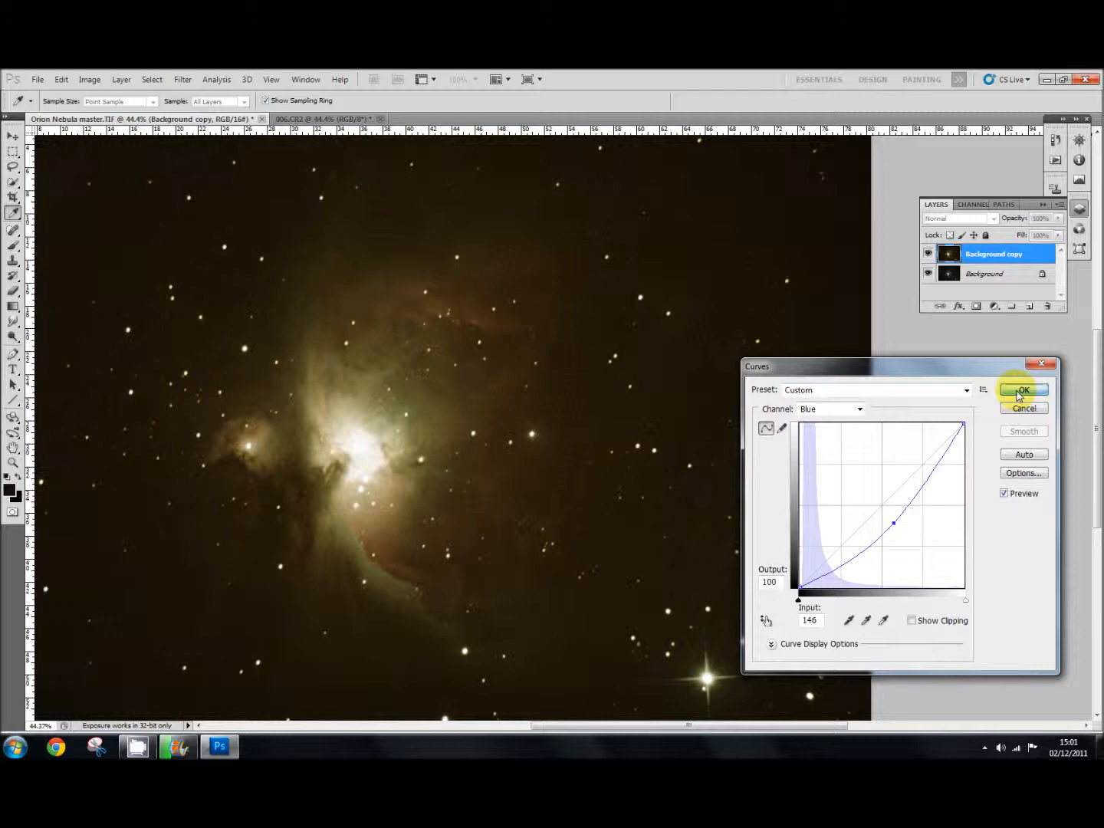
# Confirm Curves with OK, then hide and re-show the Background copy layer to compare with the original
pyautogui.click(1023, 391)
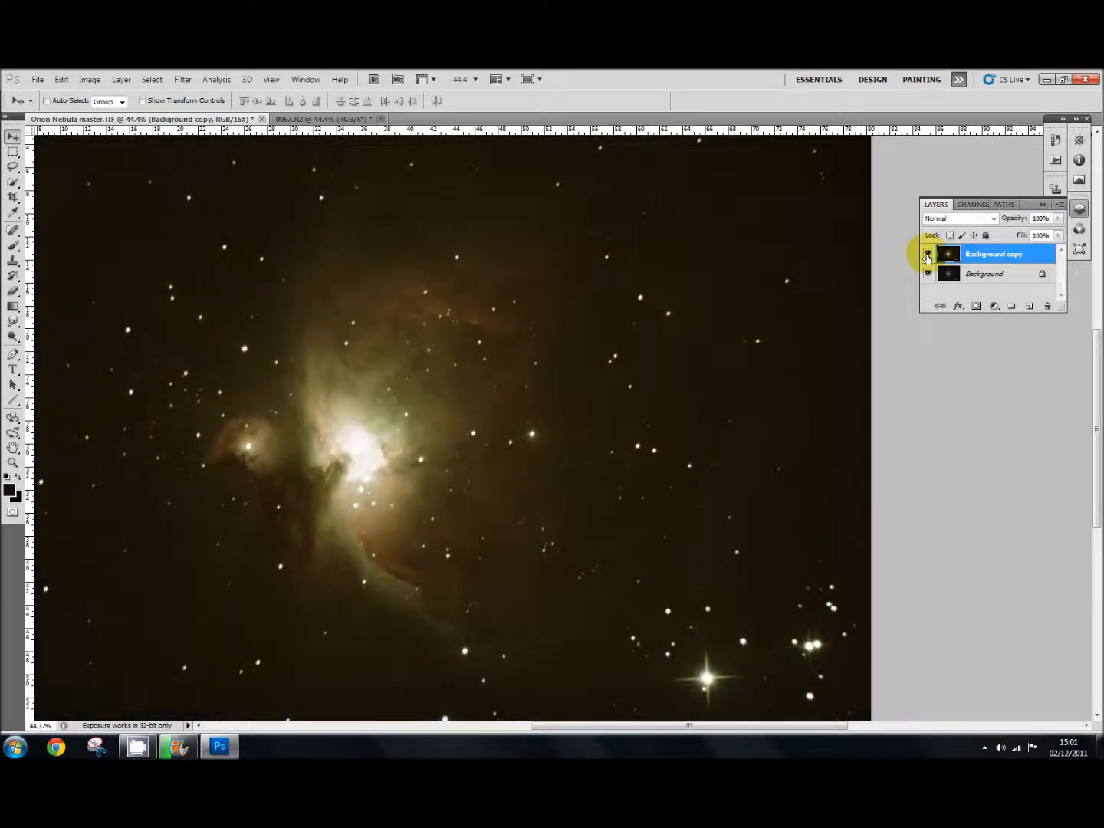
pyautogui.click(927, 253)
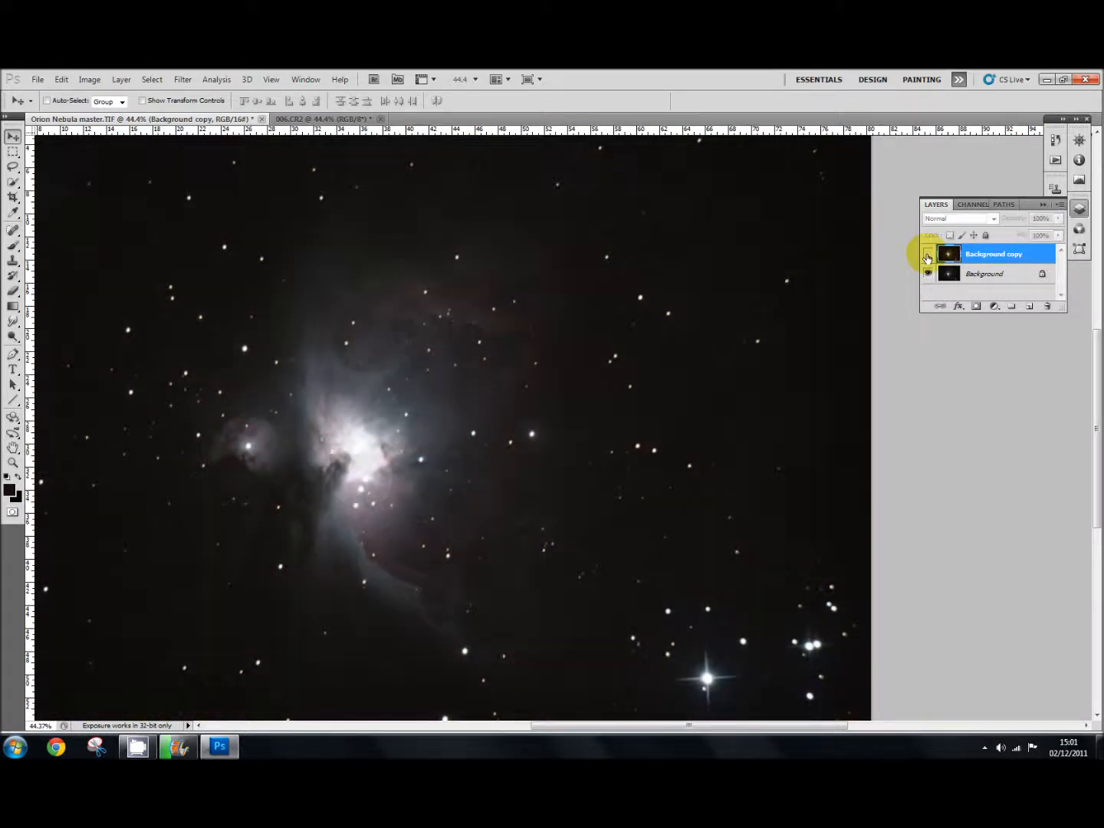
pyautogui.click(927, 254)
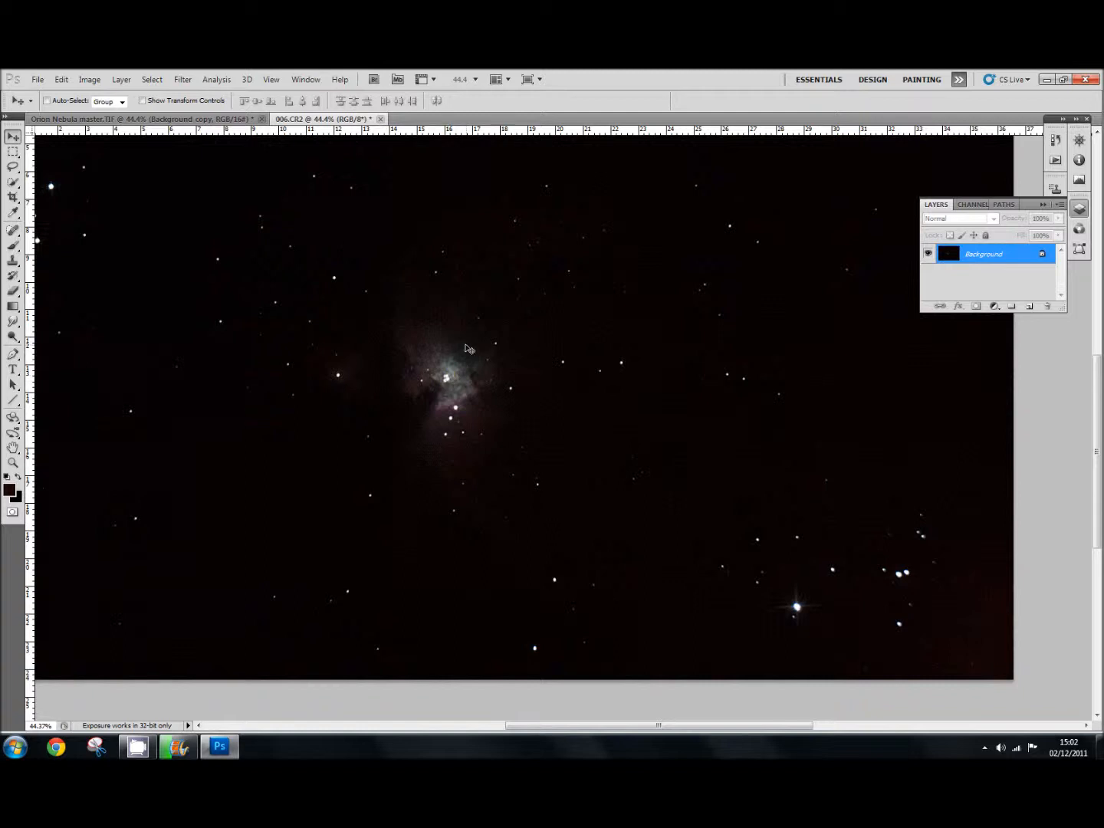
pyautogui.moveTo(501, 374)
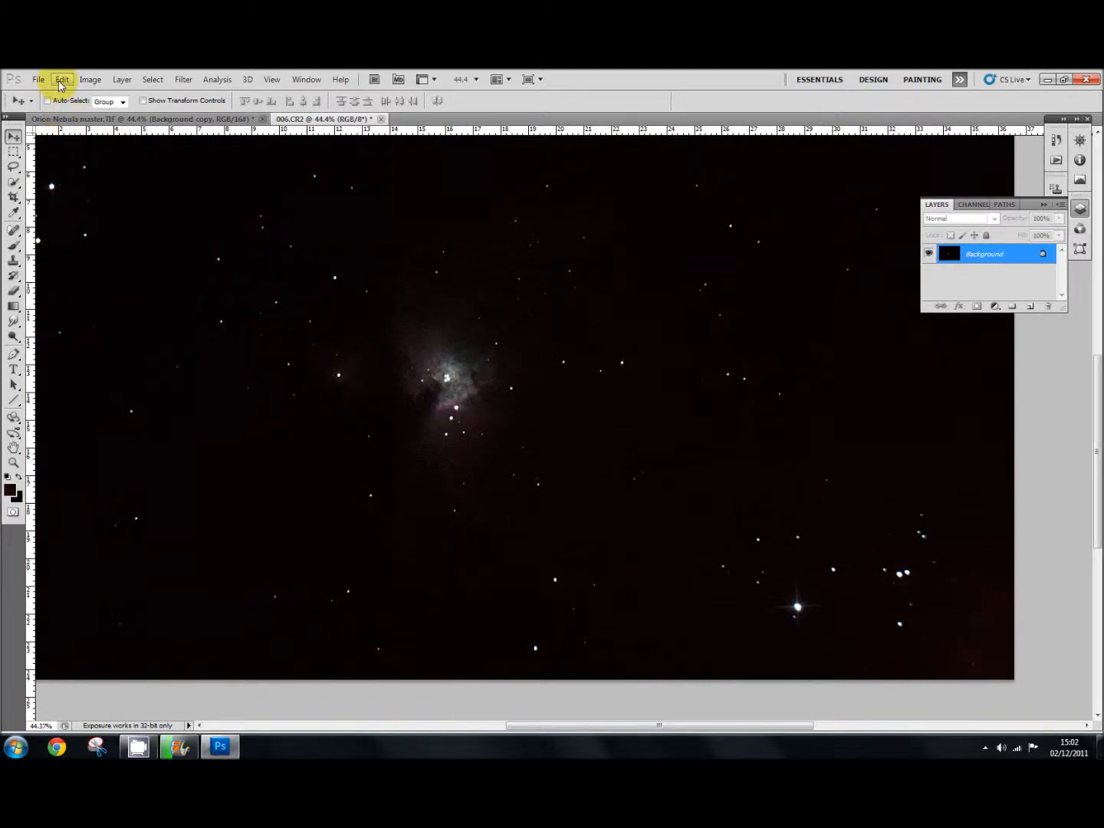
# In the 006.CR2 frame, lasso a freehand loop around the nebula core and copy it via Edit
pyautogui.click(152, 79)
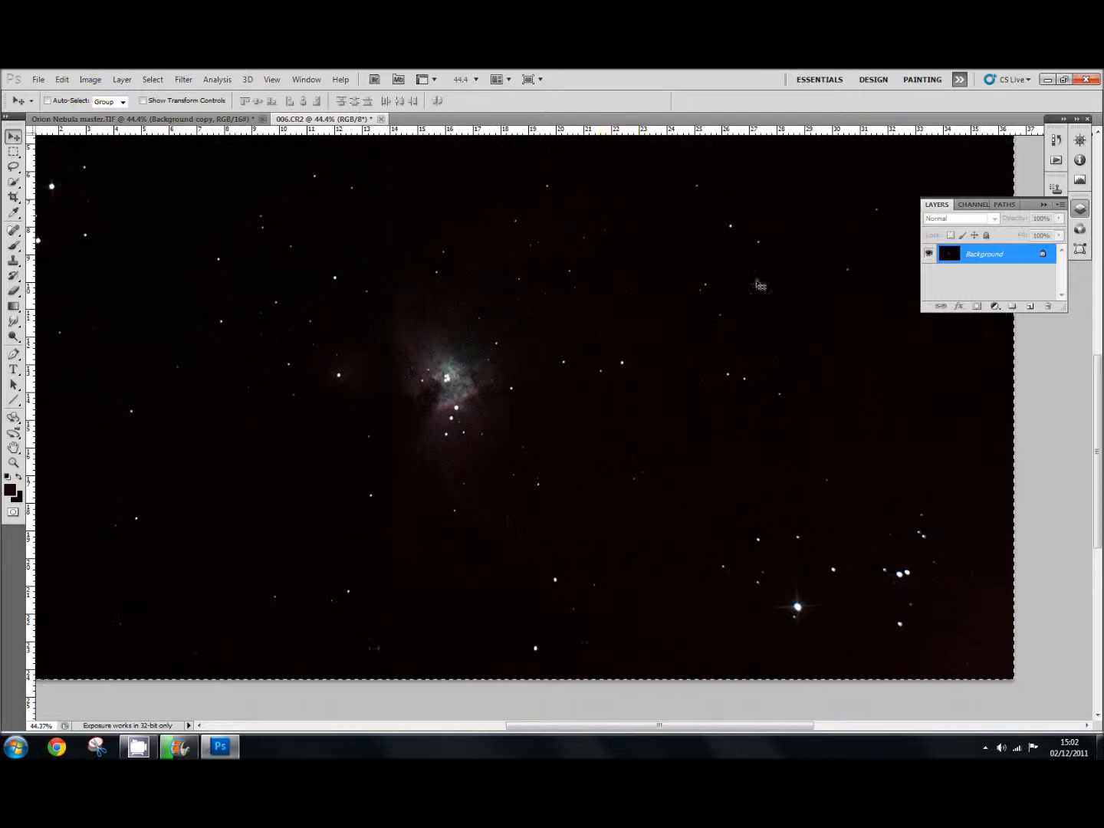
pyautogui.moveTo(136, 243)
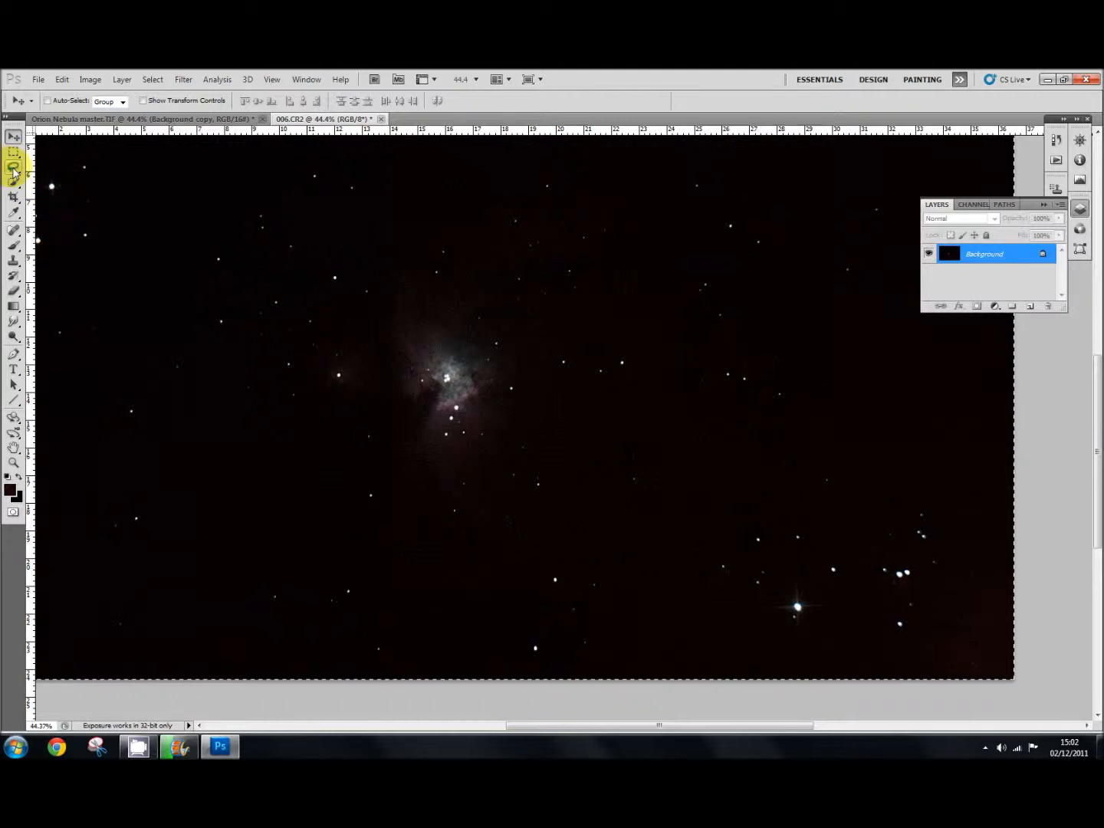
pyautogui.click(13, 168)
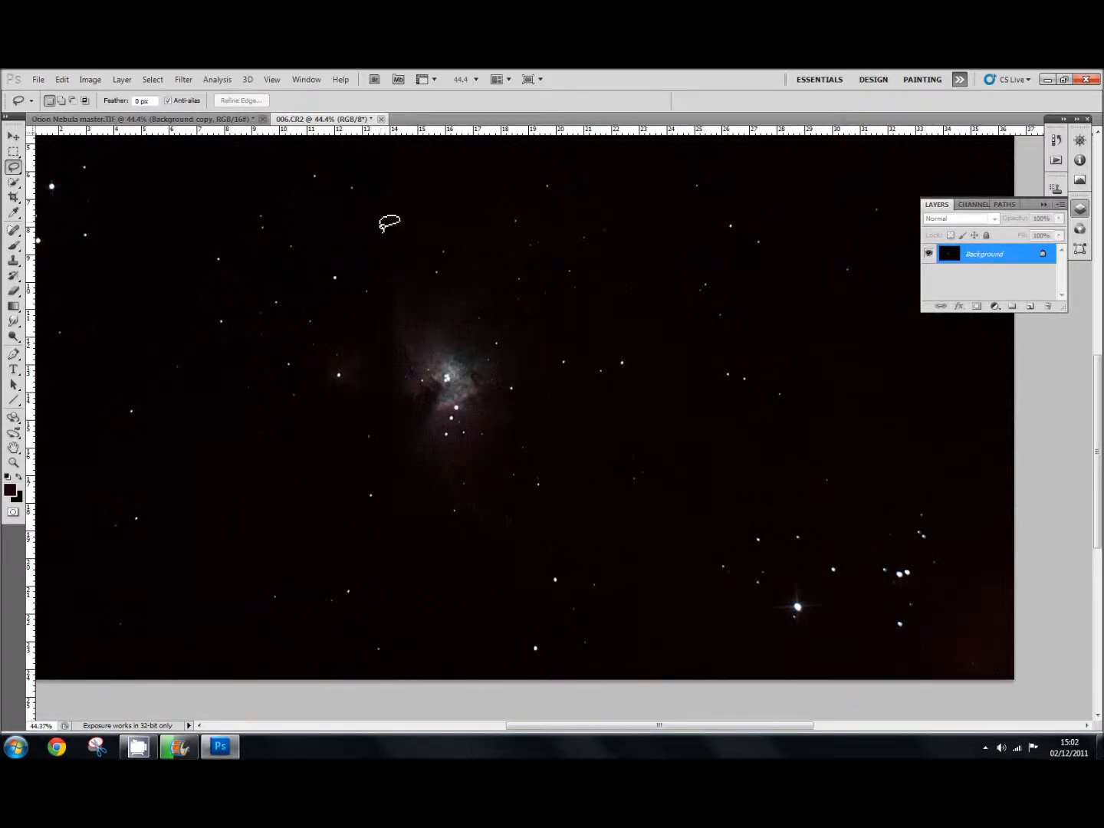
pyautogui.moveTo(387, 222); pyautogui.dragTo(640, 349)
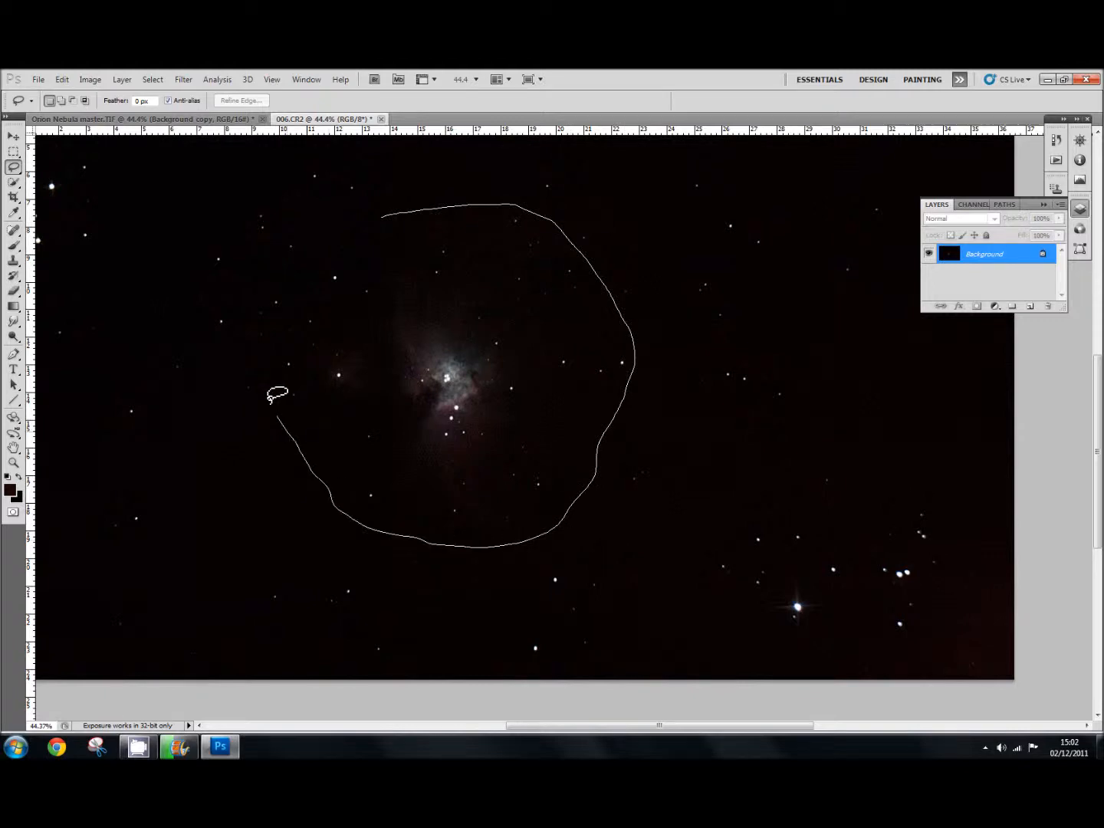
pyautogui.moveTo(276, 395); pyautogui.dragTo(395, 209)
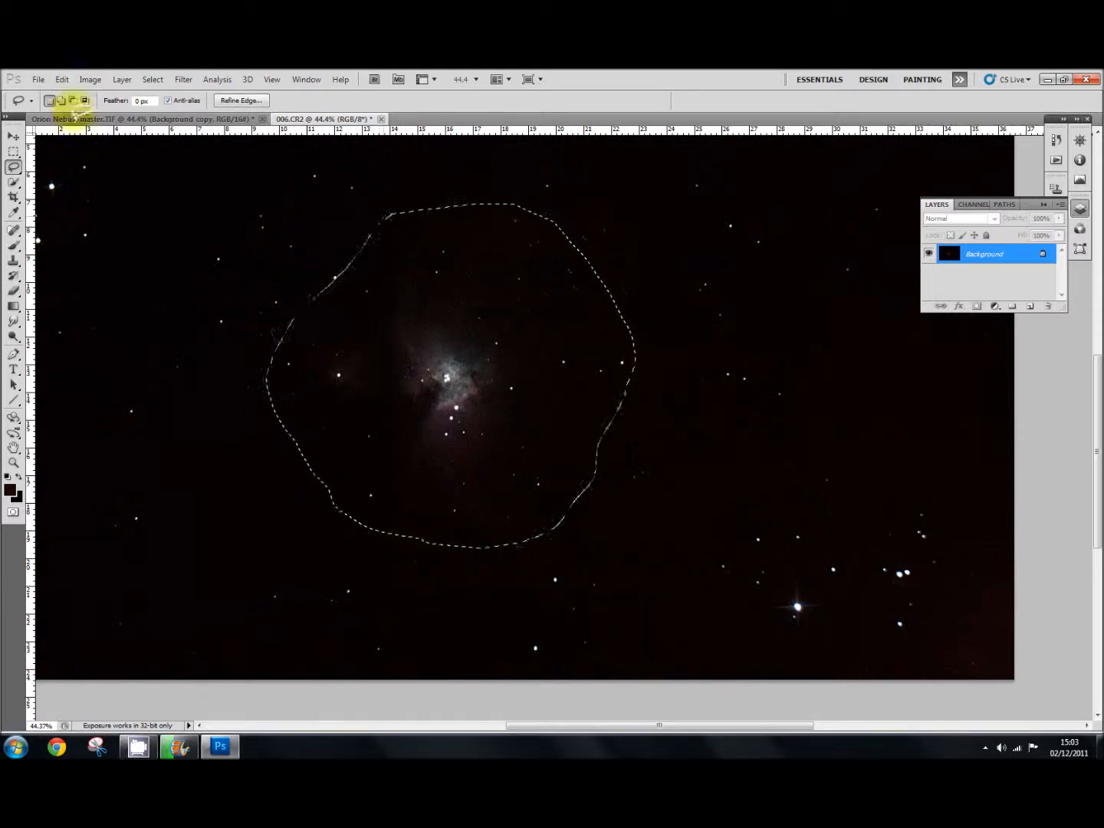
pyautogui.click(62, 79)
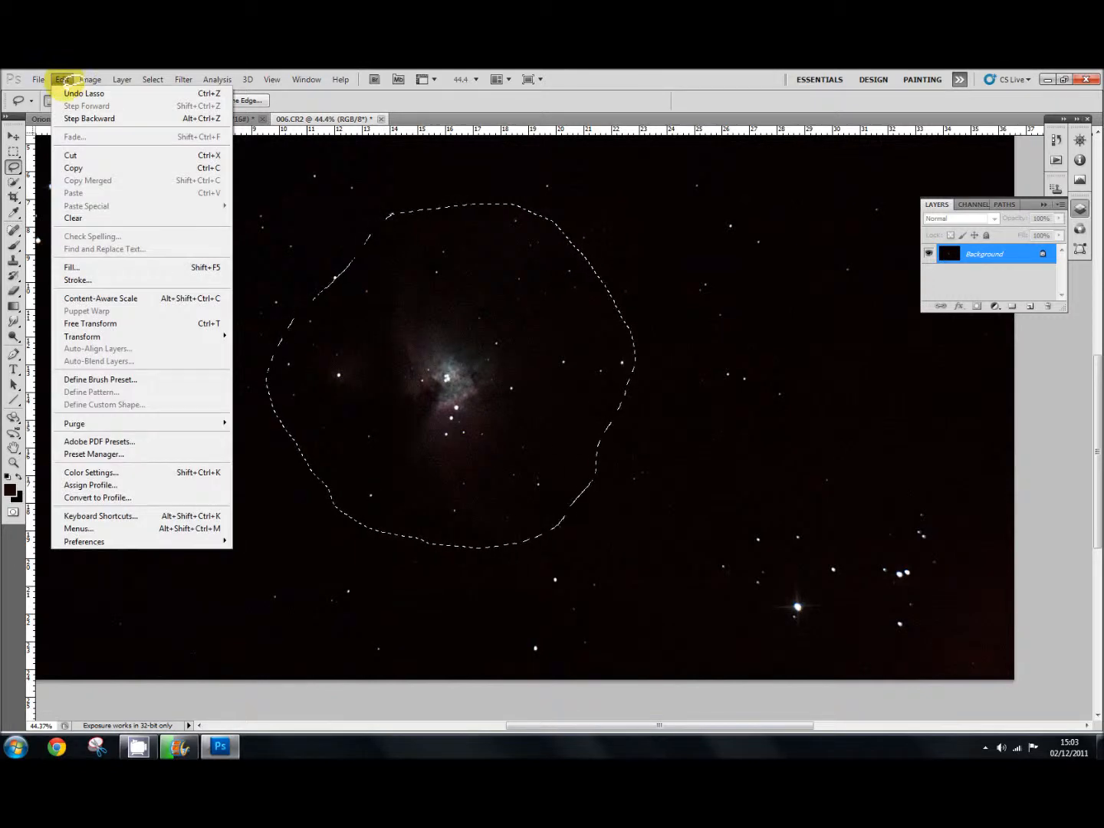
pyautogui.moveTo(70, 155)
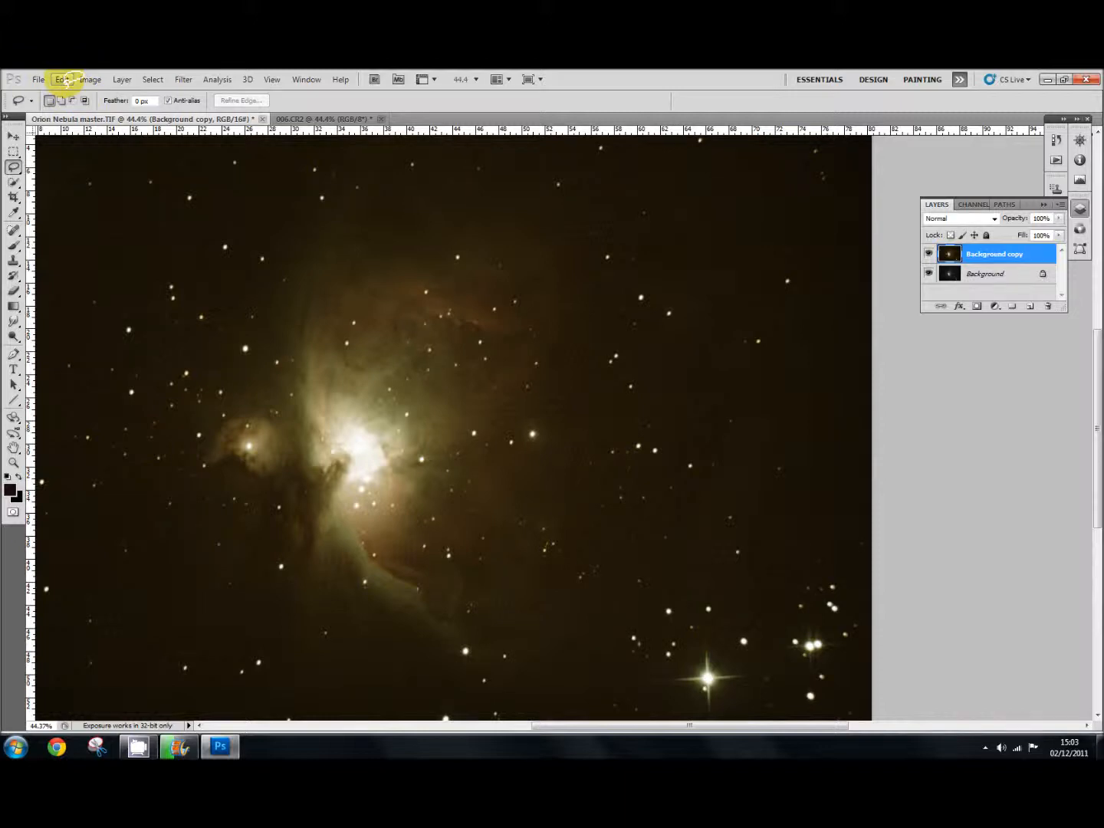
# Paste the core into the master image as Layer 1 and move it over the nebula's bright centre
pyautogui.click(62, 79)
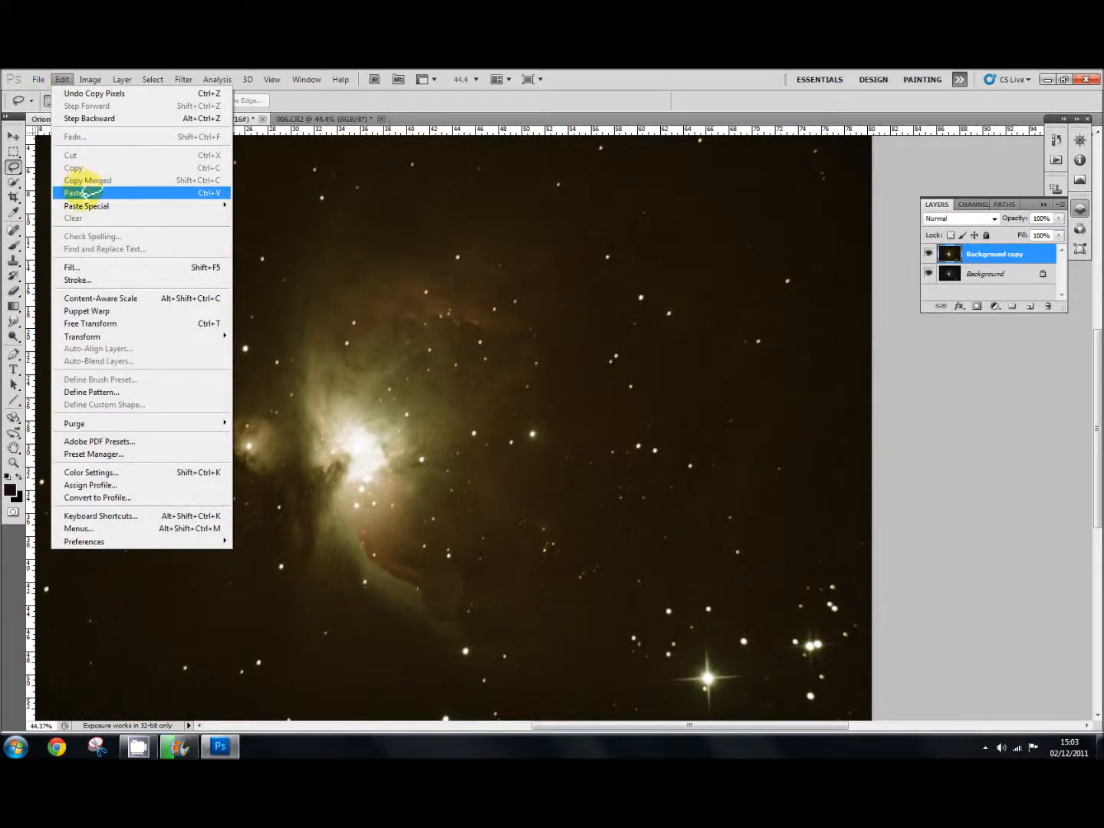
pyautogui.click(75, 193)
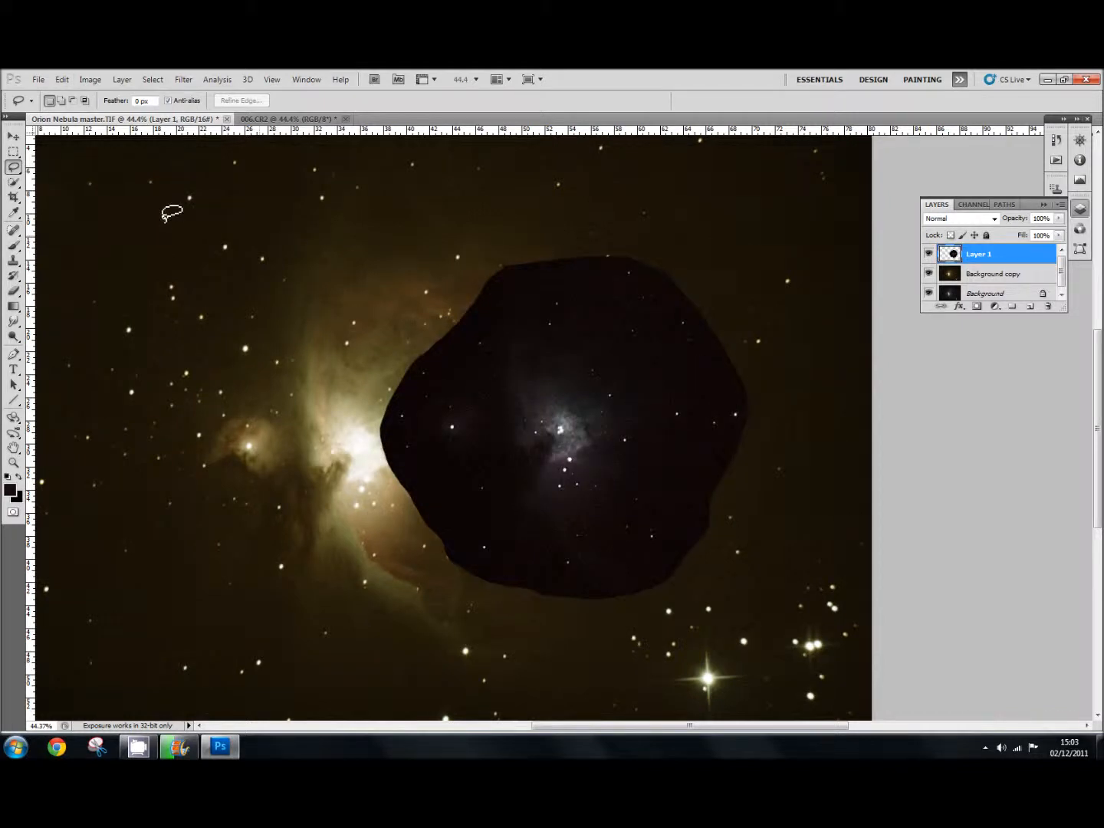
pyautogui.click(13, 137)
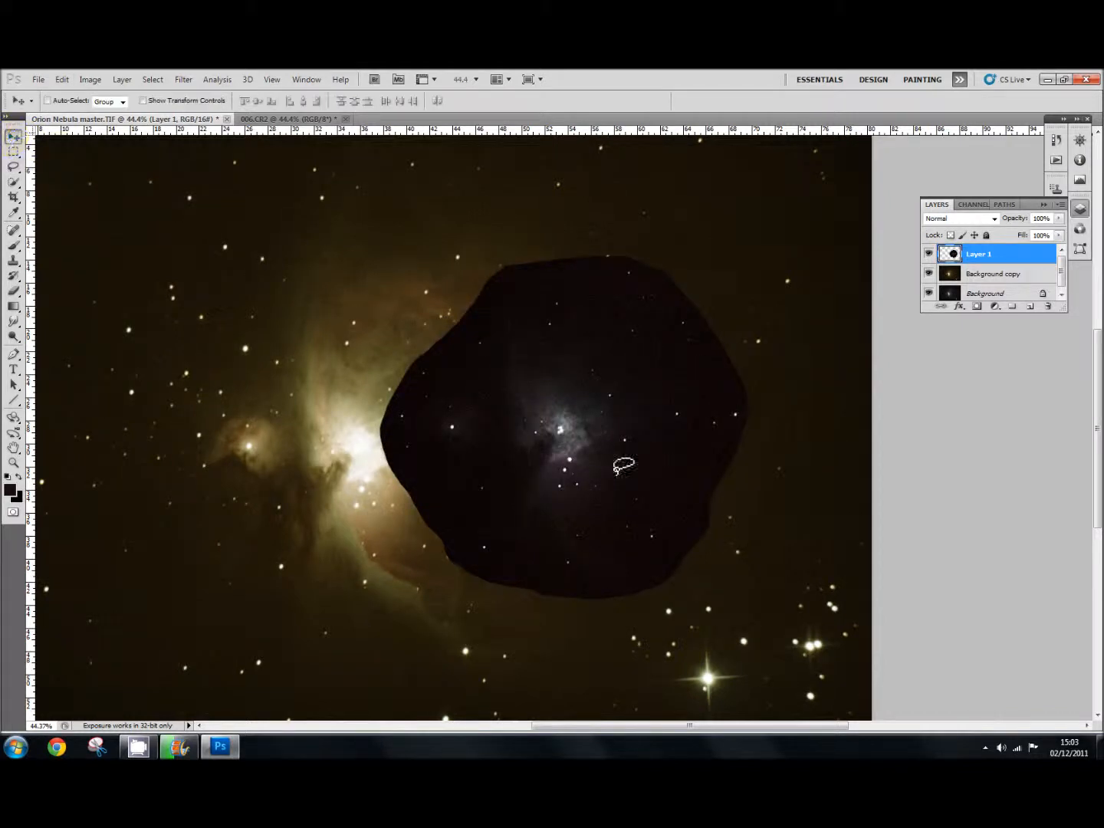
pyautogui.moveTo(623, 465); pyautogui.dragTo(494, 448)
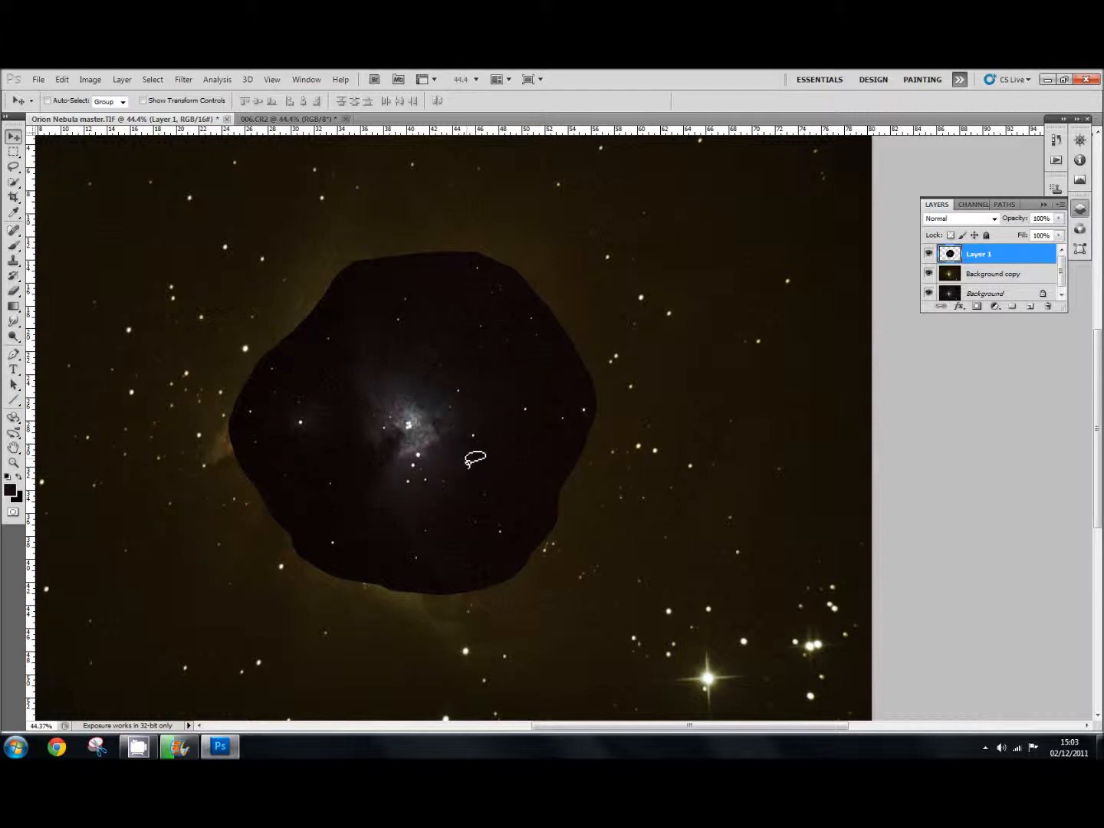
pyautogui.moveTo(397, 420)
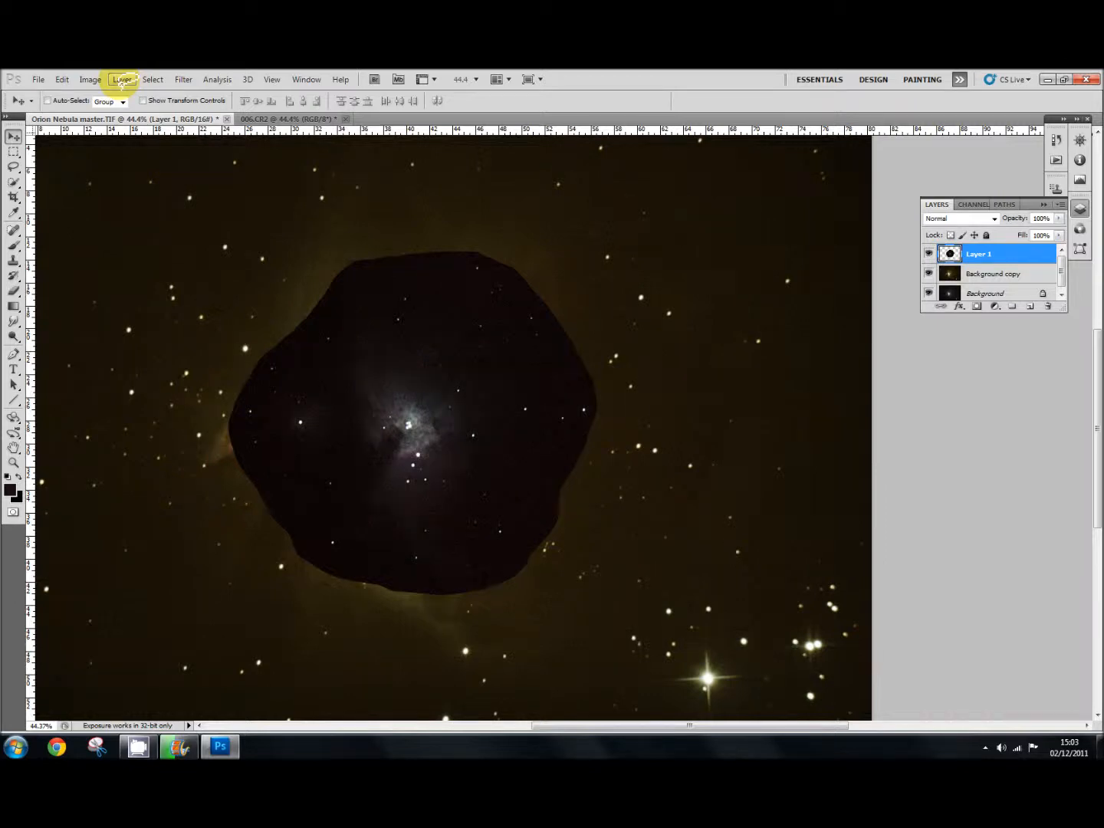
# Add a Hide All black layer mask to Layer 1 via Layer > Layer Mask
pyautogui.click(122, 79)
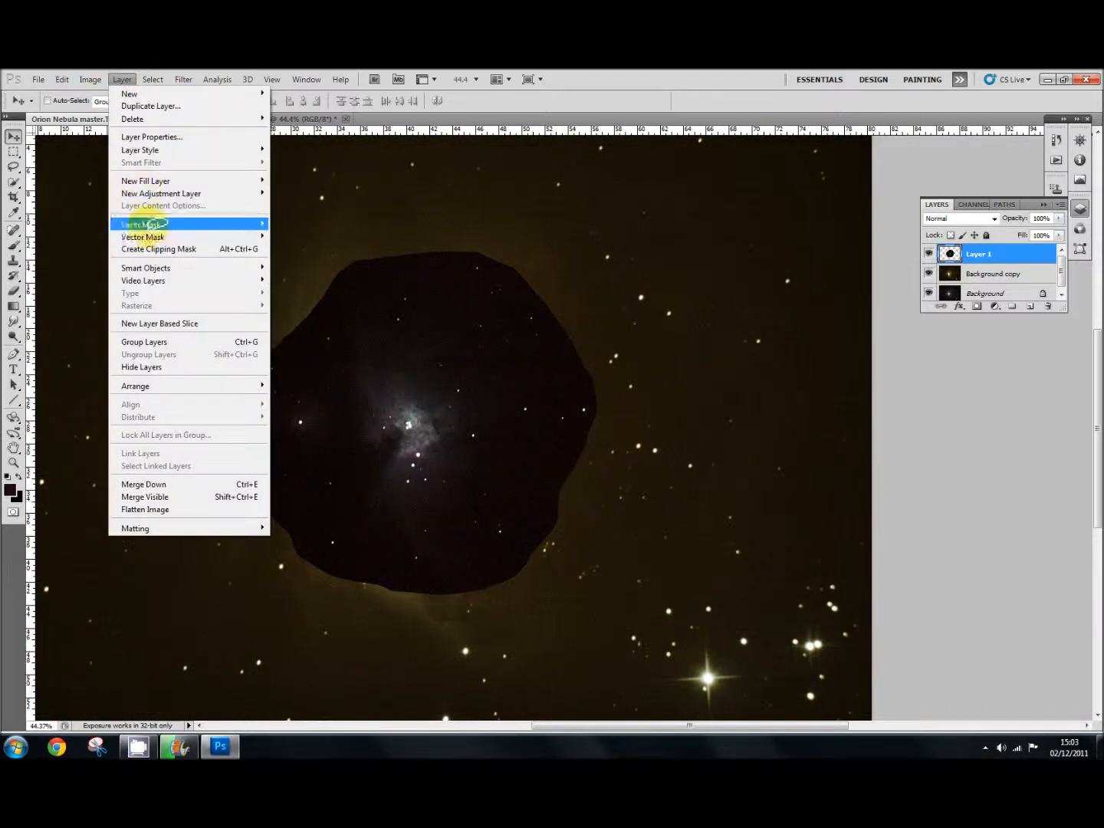
pyautogui.click(141, 223)
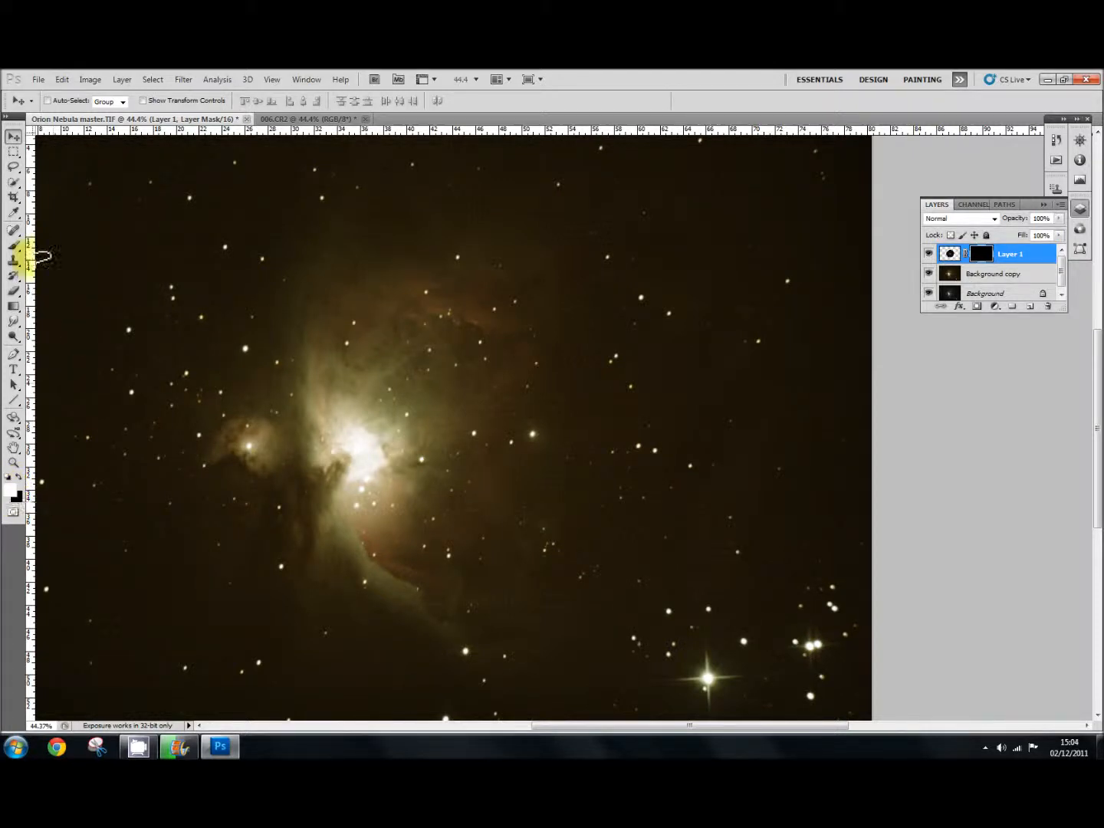
# Paint white with the Brush on Layer 1's mask over the bright centre to reveal the dark detailed core
pyautogui.click(14, 230)
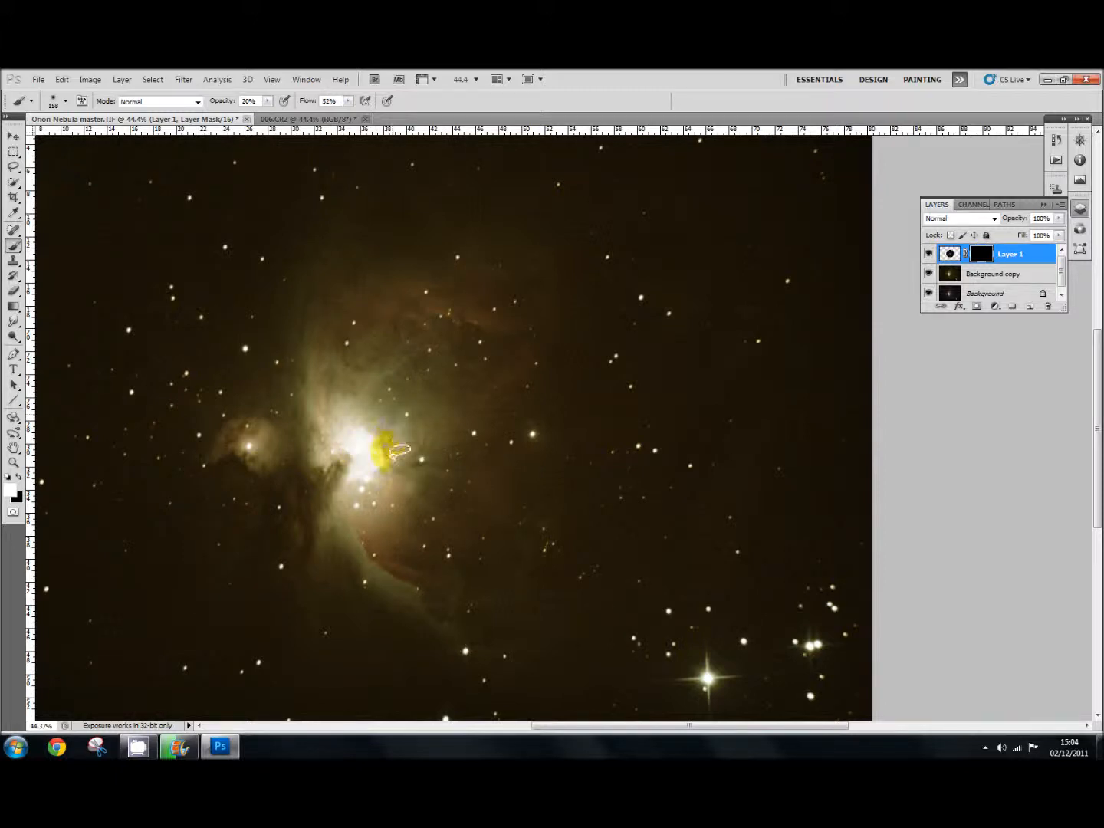
pyautogui.moveTo(391, 453); pyautogui.dragTo(372, 495)
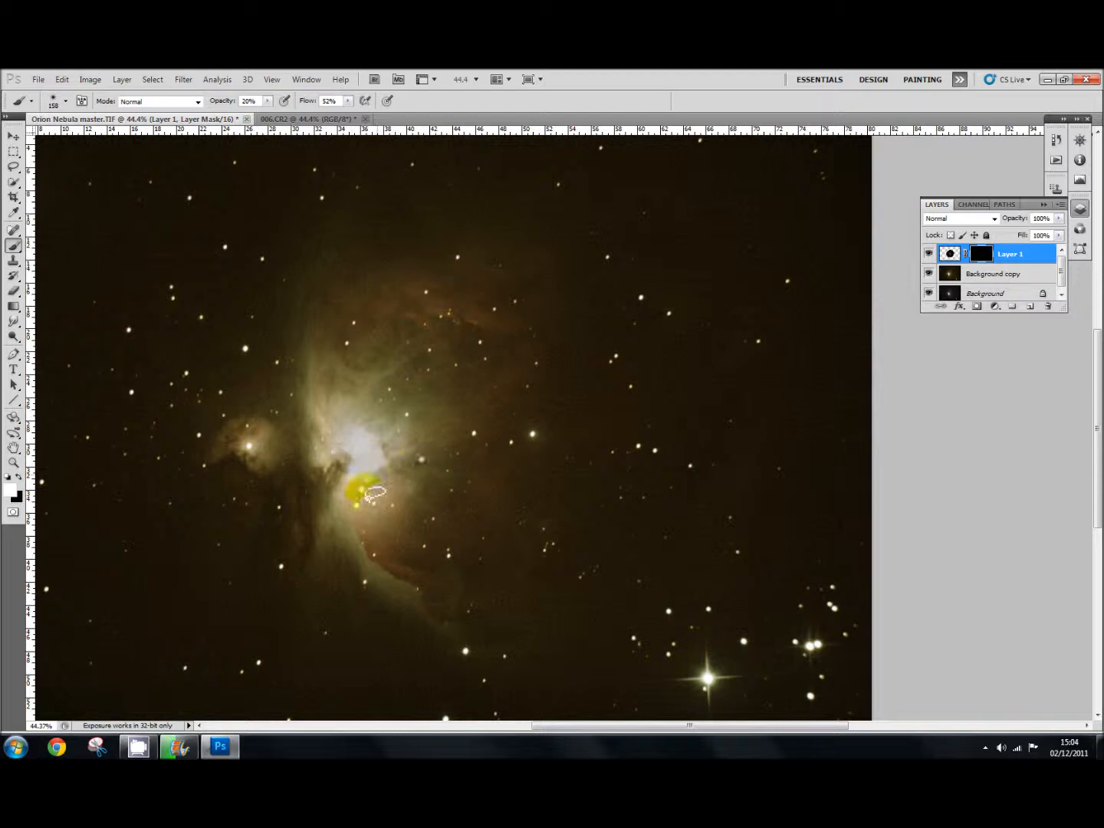
pyautogui.moveTo(372, 494); pyautogui.dragTo(356, 495)
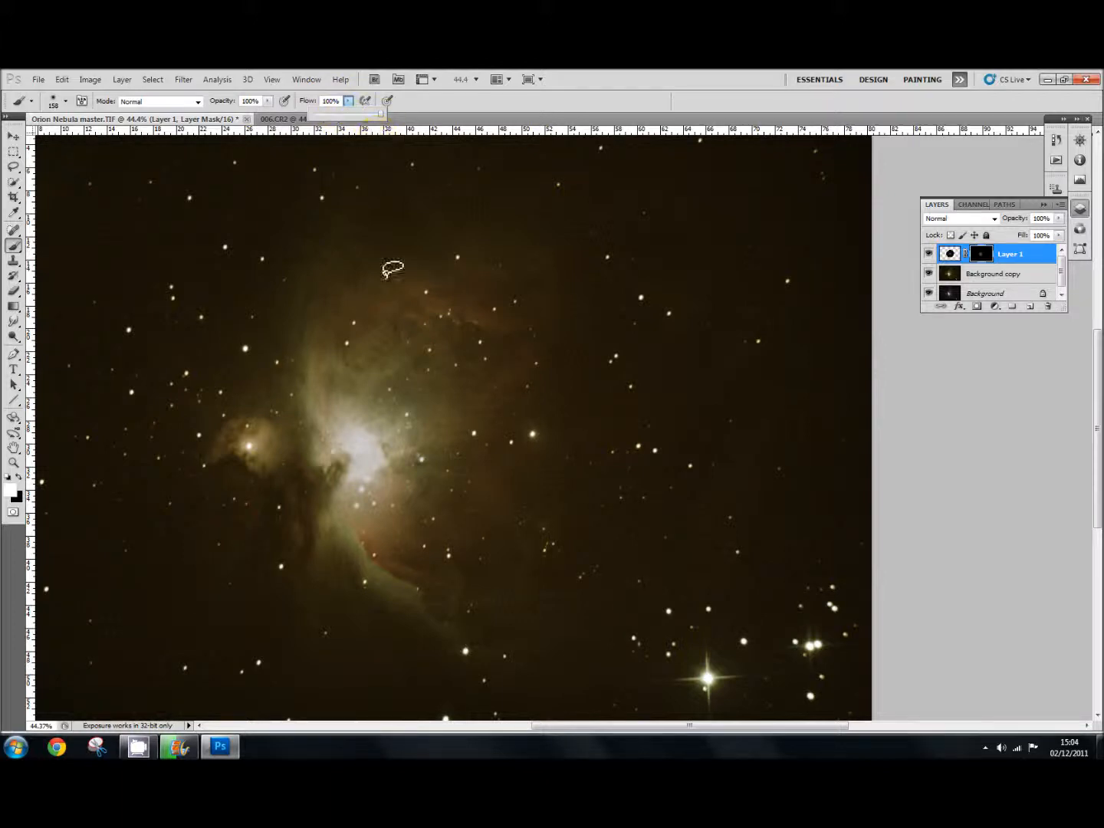
pyautogui.moveTo(391, 268); pyautogui.dragTo(343, 429)
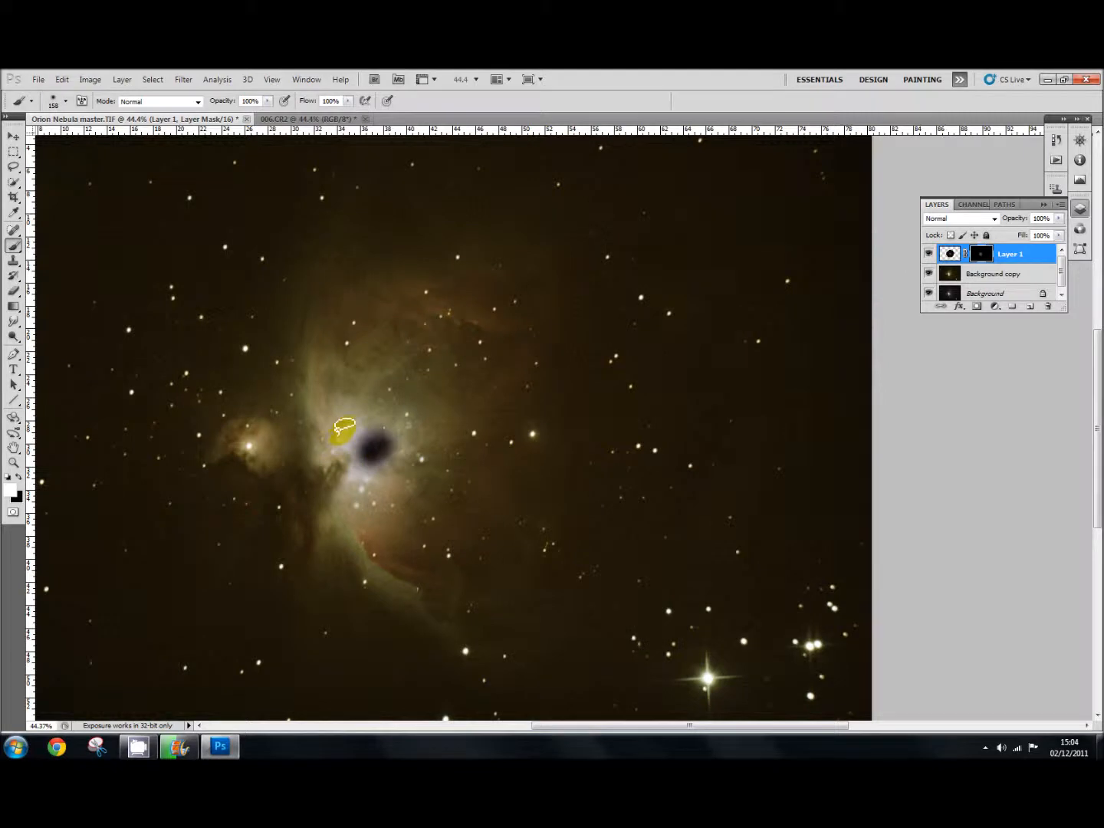
pyautogui.moveTo(345, 427); pyautogui.dragTo(410, 438)
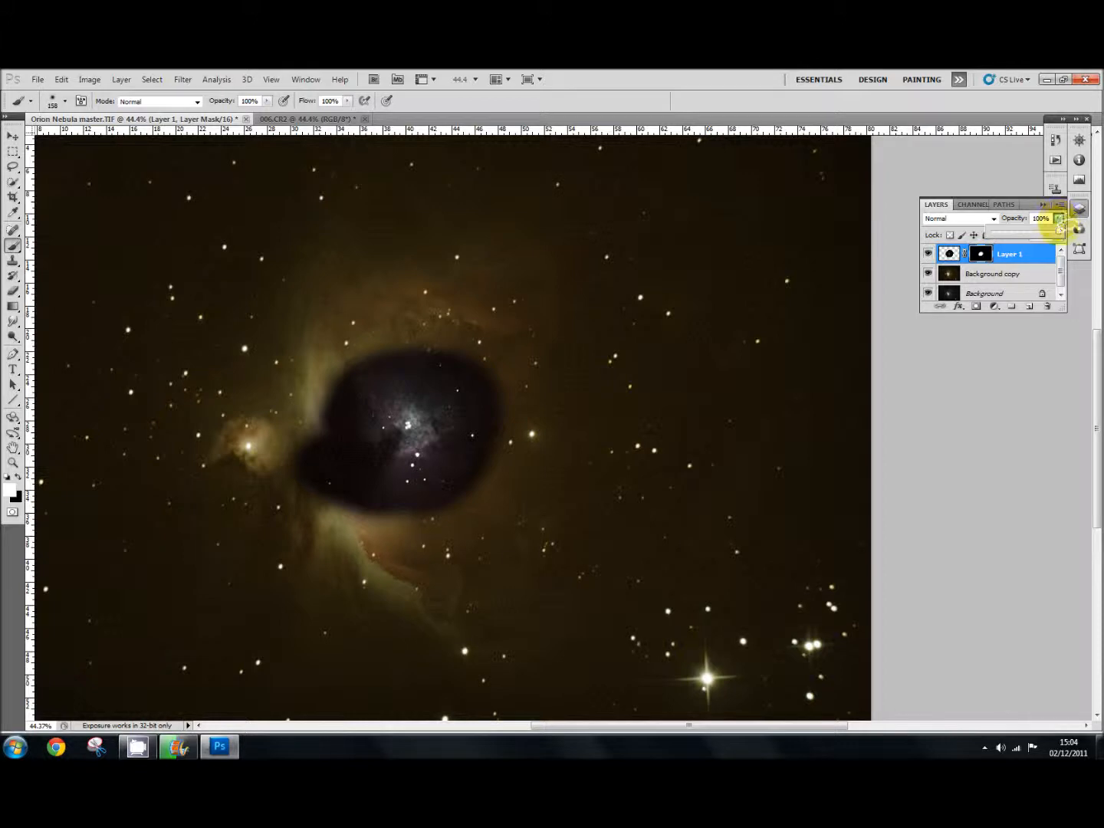
# Lower Layer 1's opacity to 44% so the low-exposure core blends into the bright centre
pyautogui.moveTo(1056, 219); pyautogui.dragTo(1027, 234)
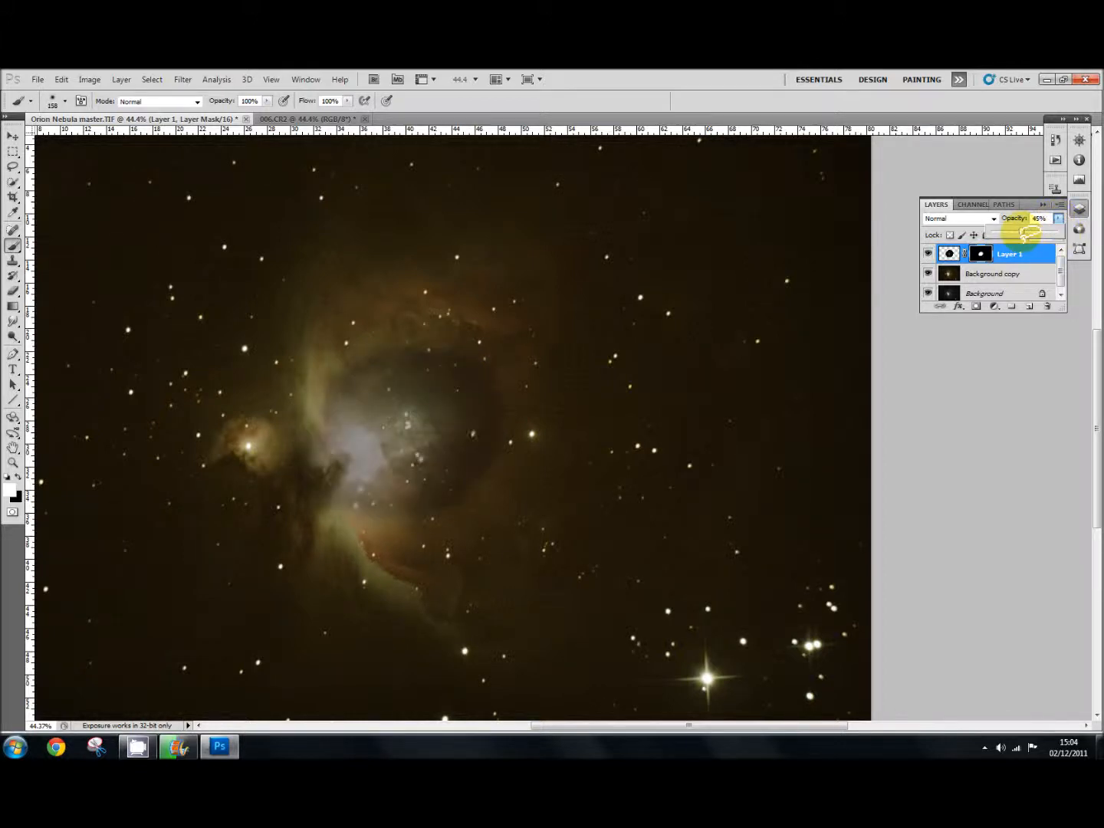
pyautogui.click(1040, 218)
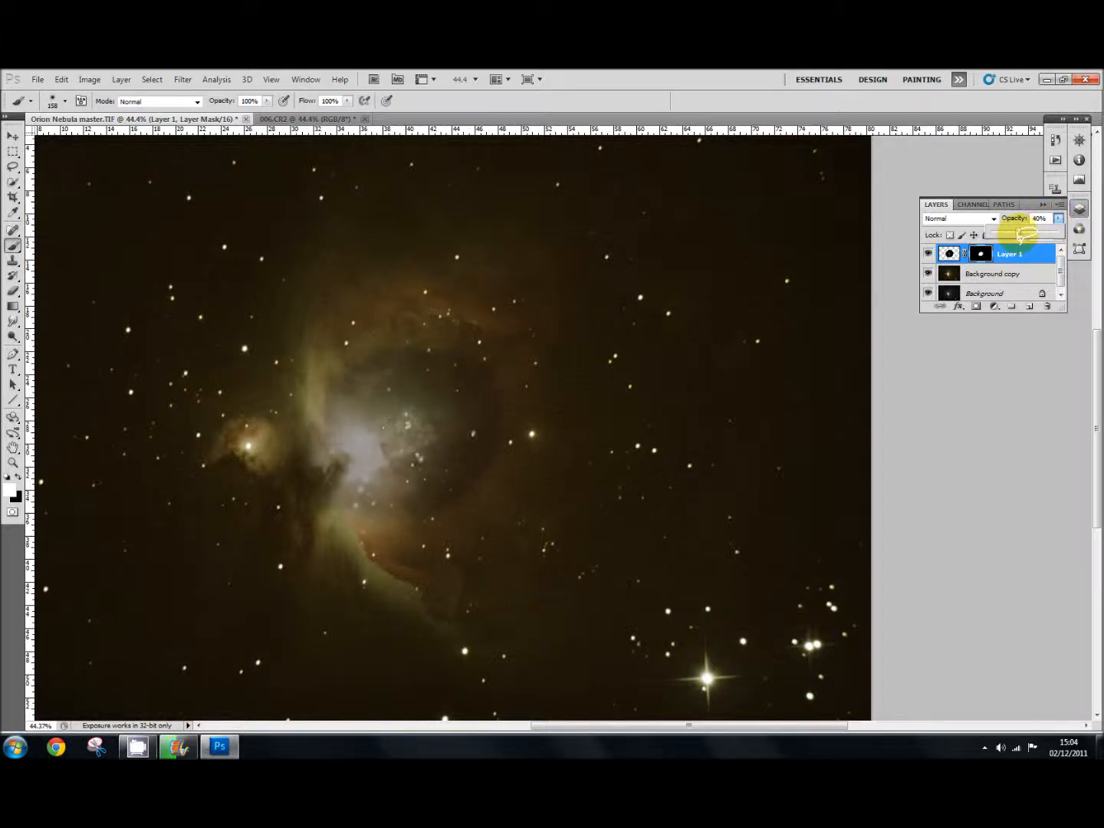
pyautogui.moveTo(1023, 231); pyautogui.dragTo(1020, 231)
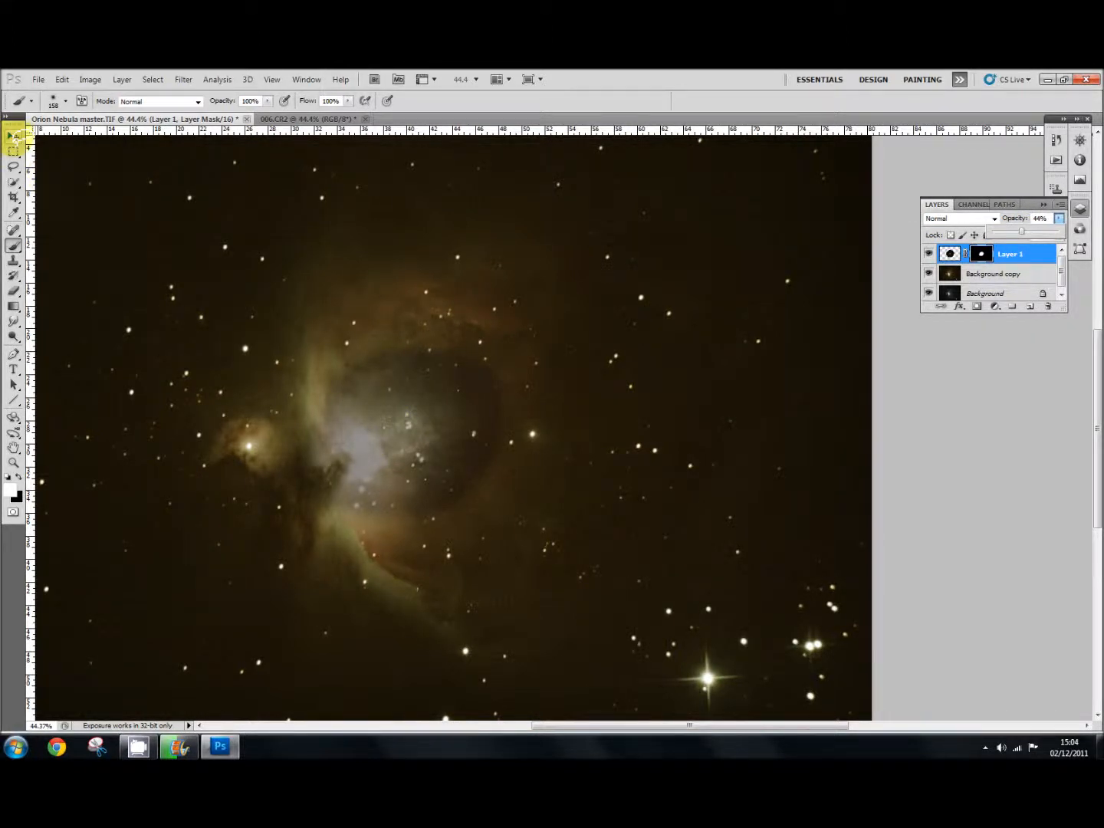
pyautogui.click(13, 136)
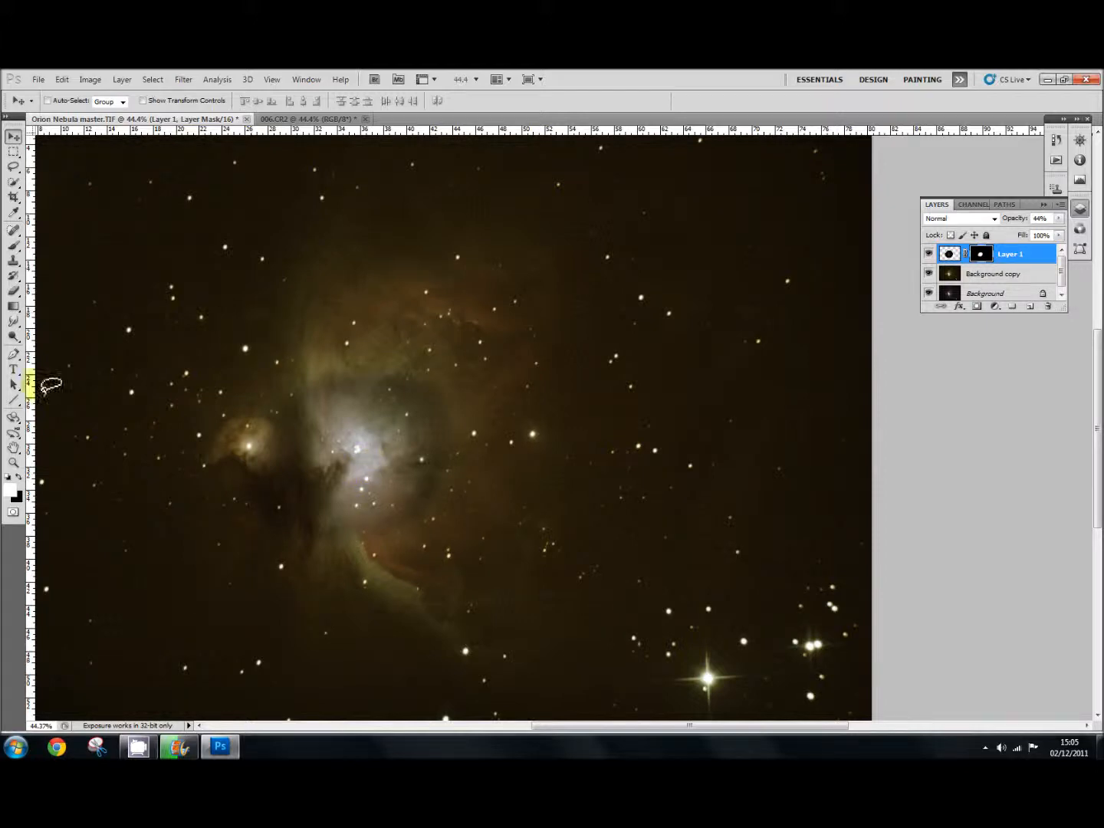
# Brush white over the core on the mask, then black at gentler strength to soften its edges
pyautogui.click(13, 234)
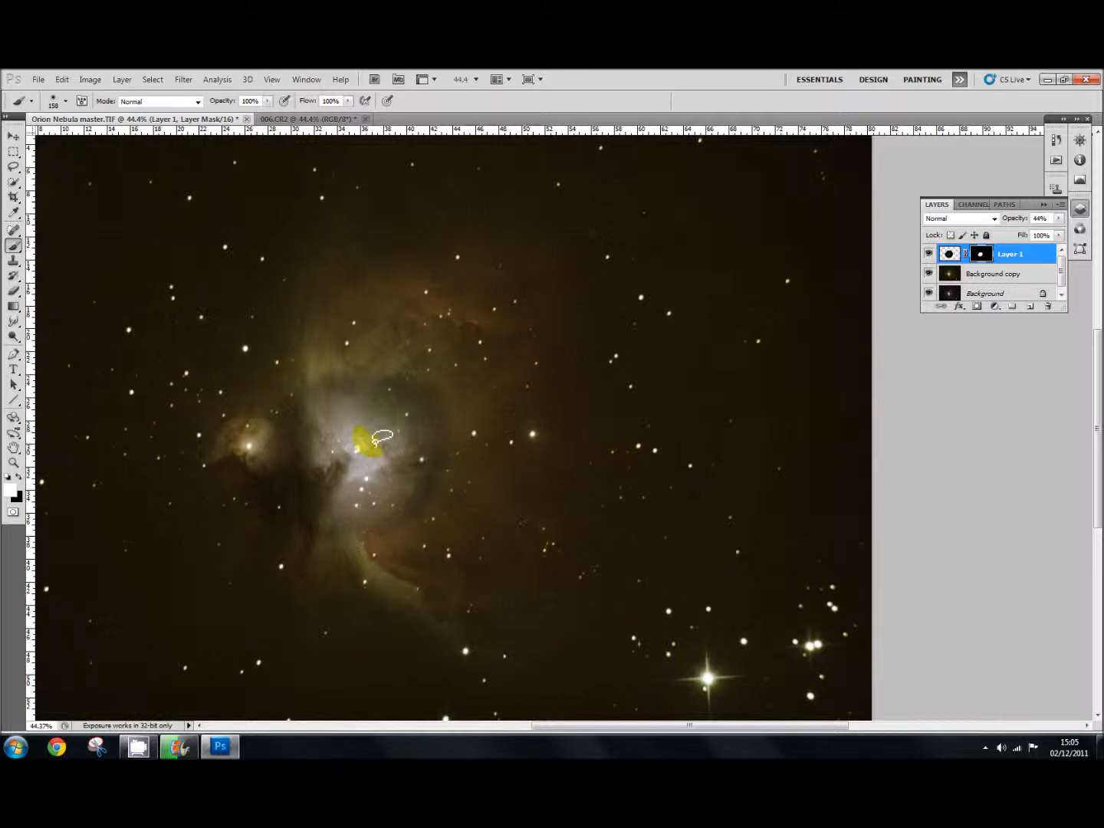
pyautogui.moveTo(379, 435); pyautogui.dragTo(344, 445)
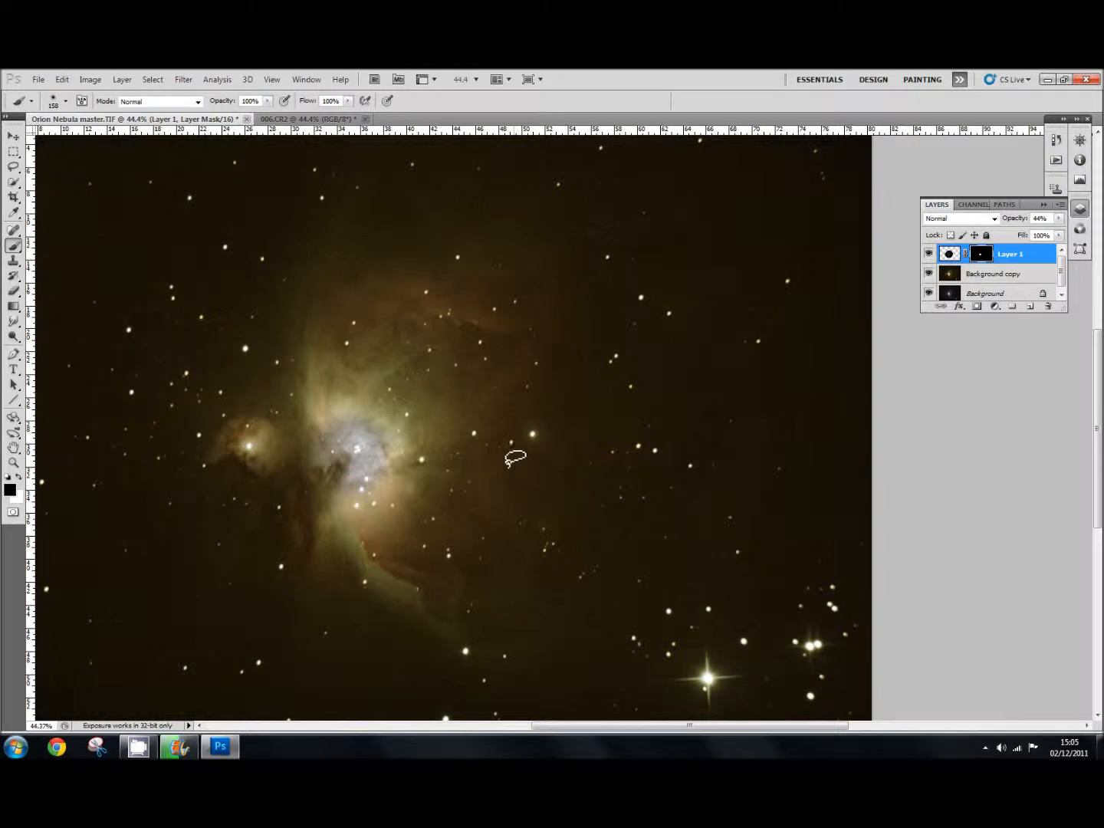
pyautogui.moveTo(420, 337)
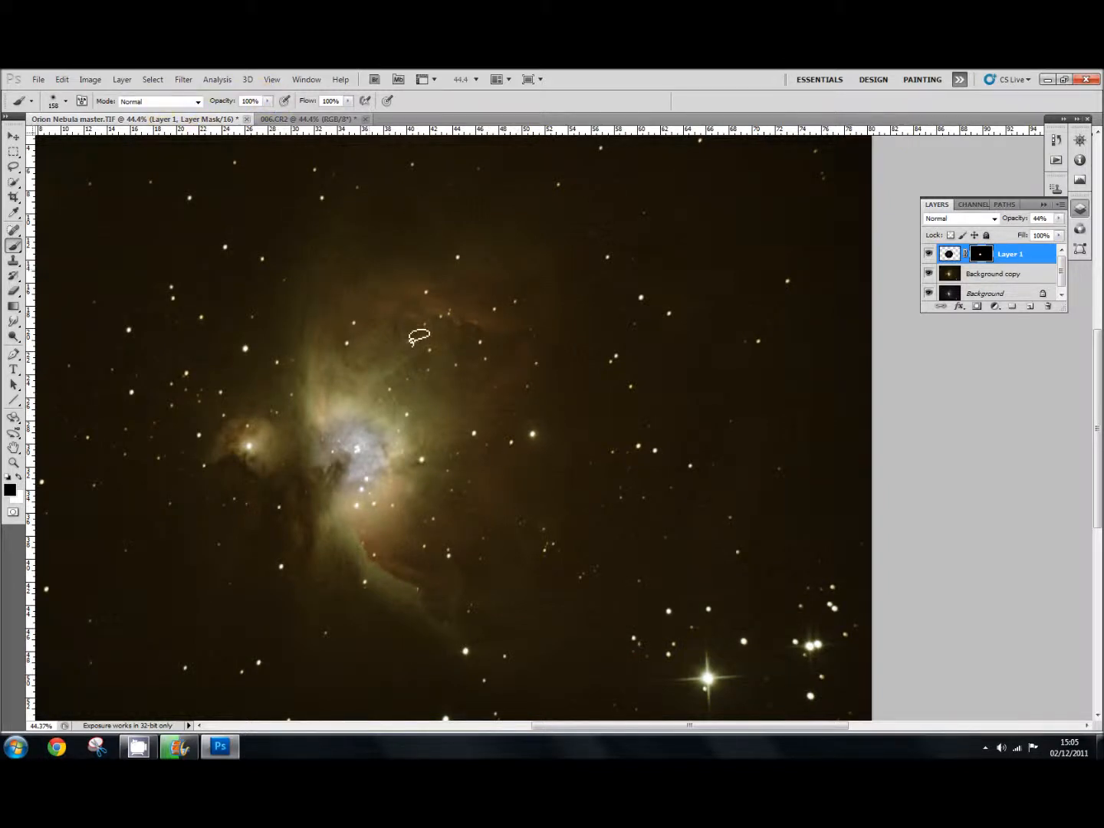
pyautogui.click(268, 100)
pyautogui.write('47')
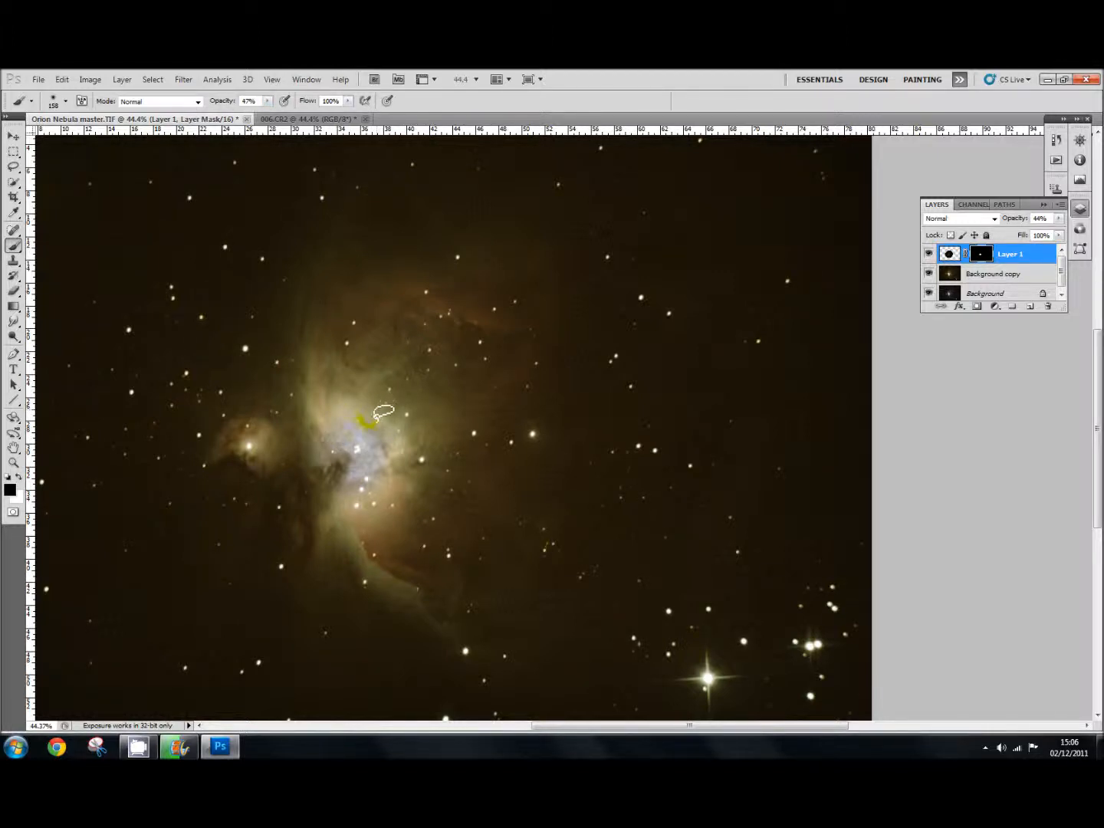
pyautogui.moveTo(384, 410); pyautogui.dragTo(372, 510)
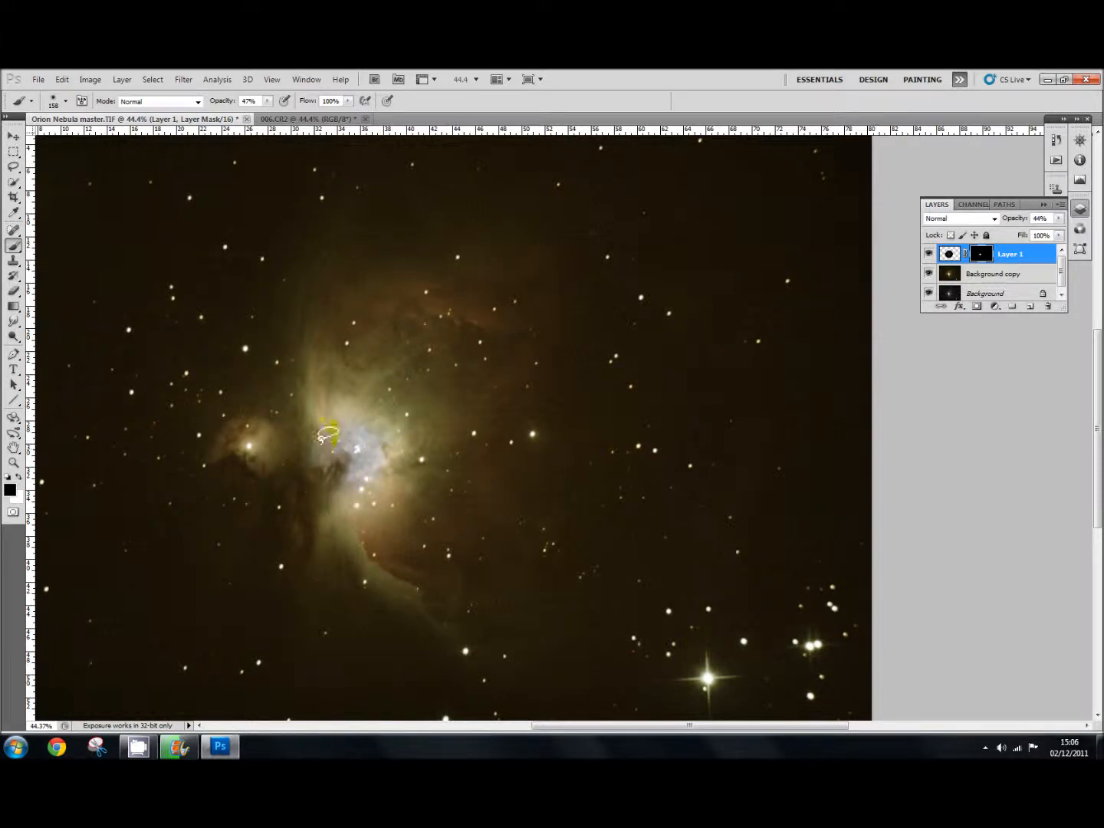
pyautogui.moveTo(492, 546)
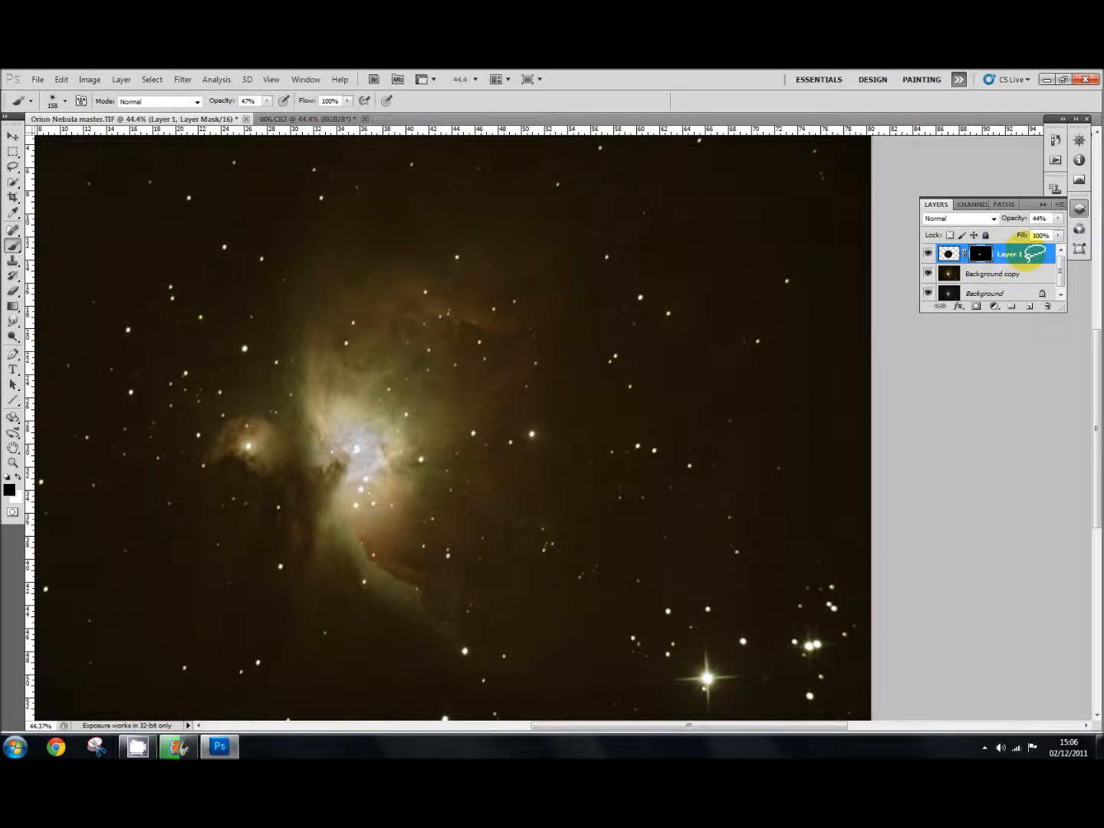
# Flatten the layers into a single Background layer with the blended core merged in
pyautogui.rightClick(1008, 254)
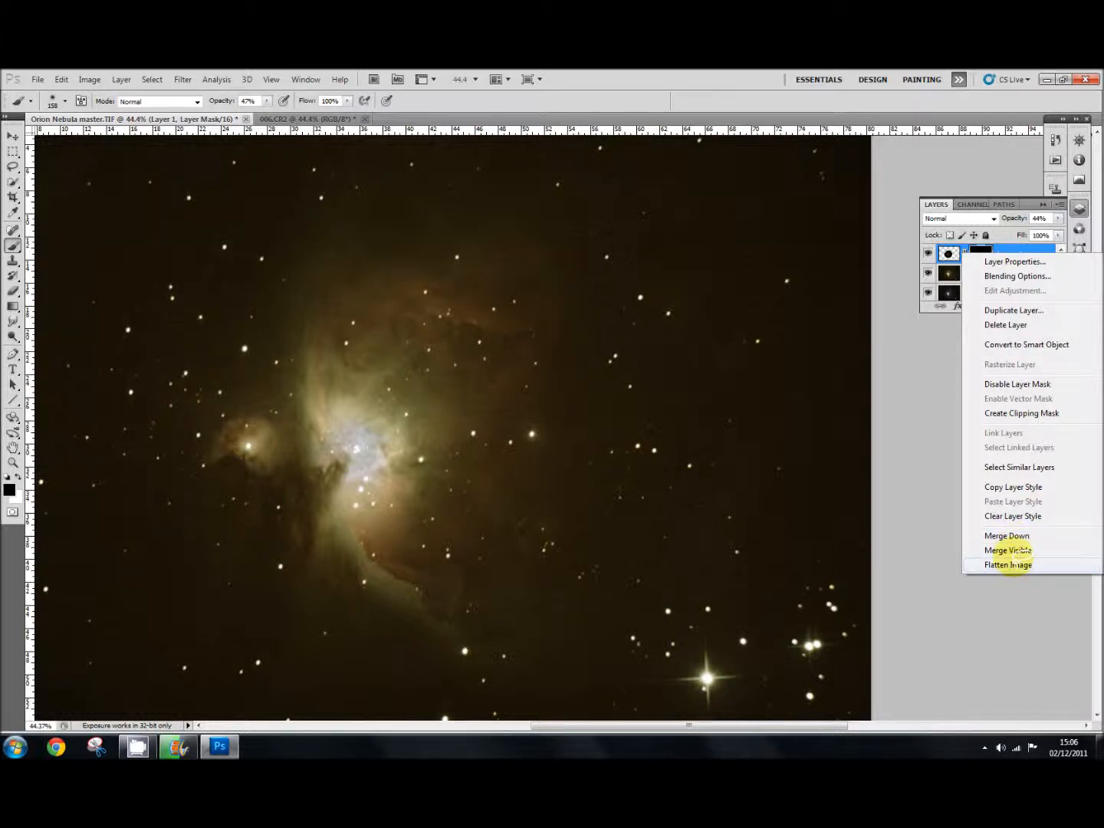
pyautogui.moveTo(1007, 535)
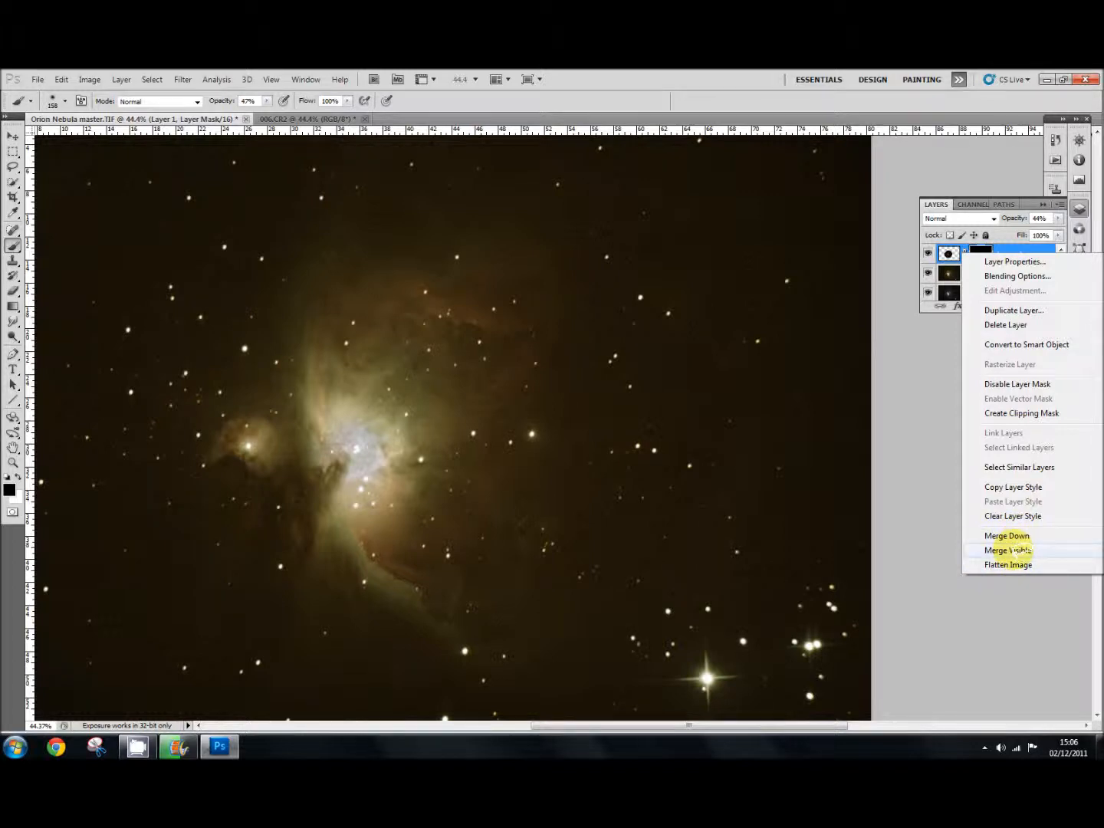
pyautogui.click(1008, 565)
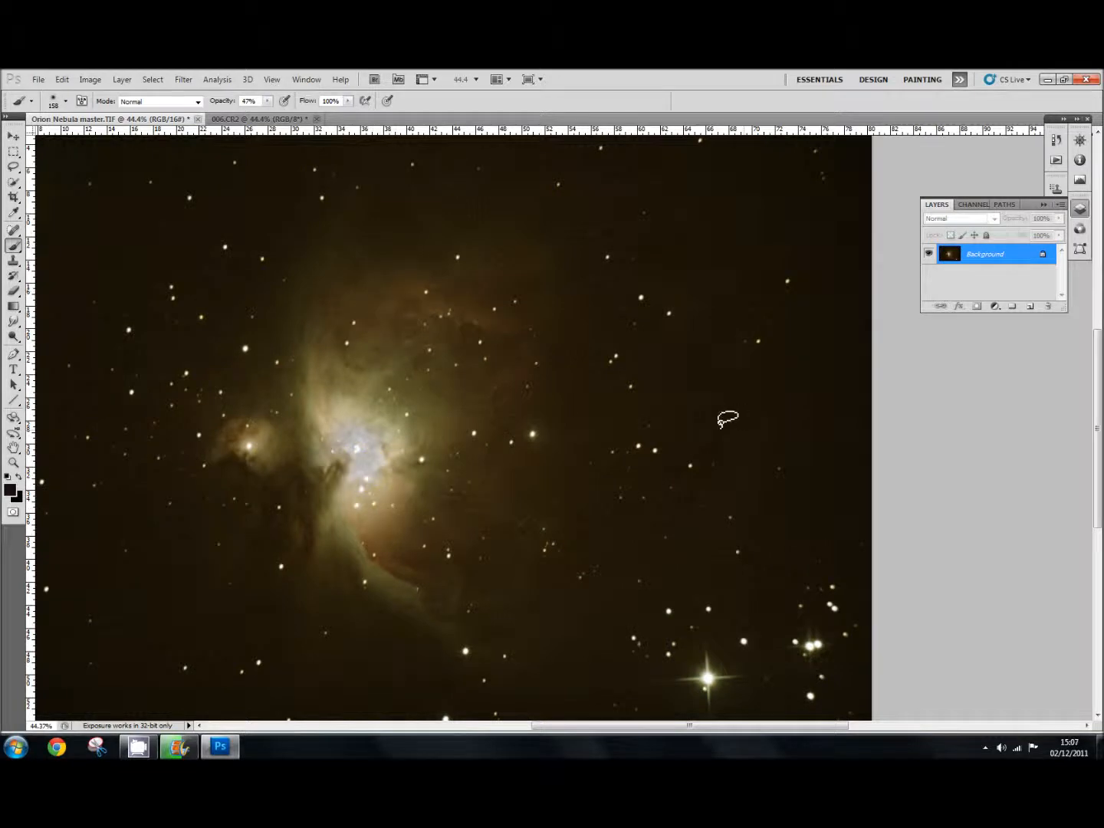
pyautogui.moveTo(463, 260)
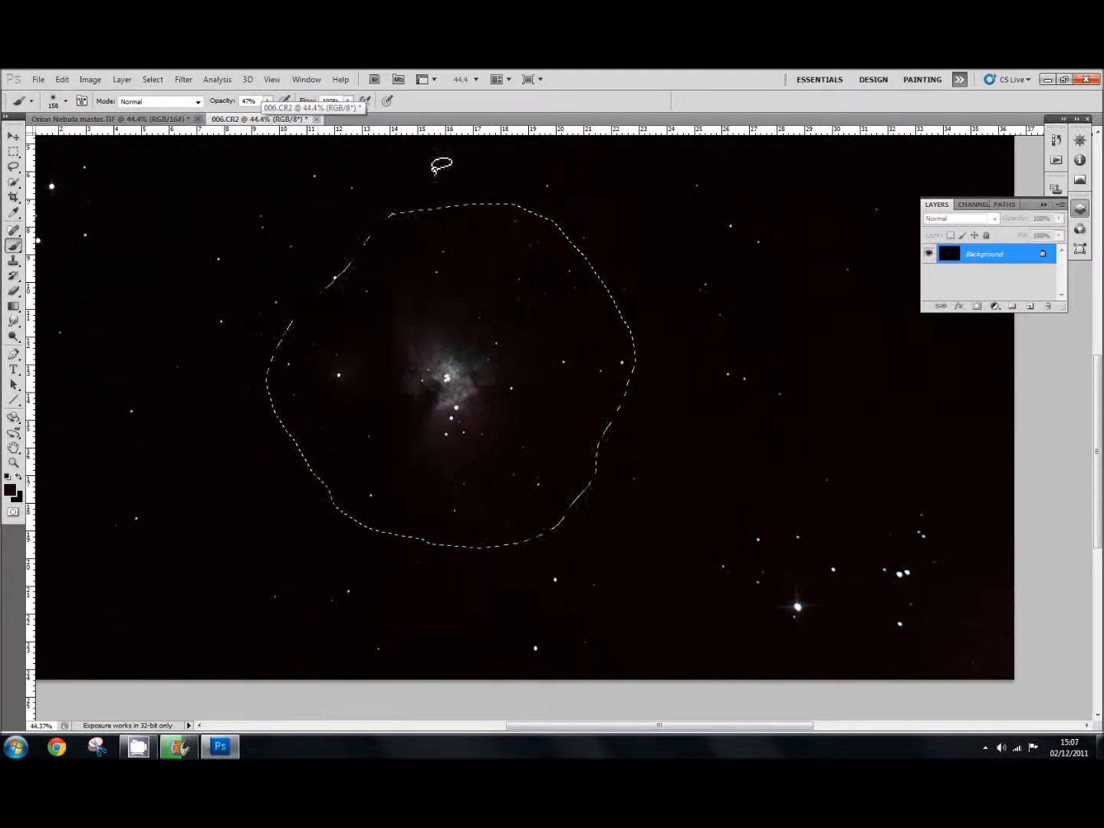
pyautogui.click(107, 119)
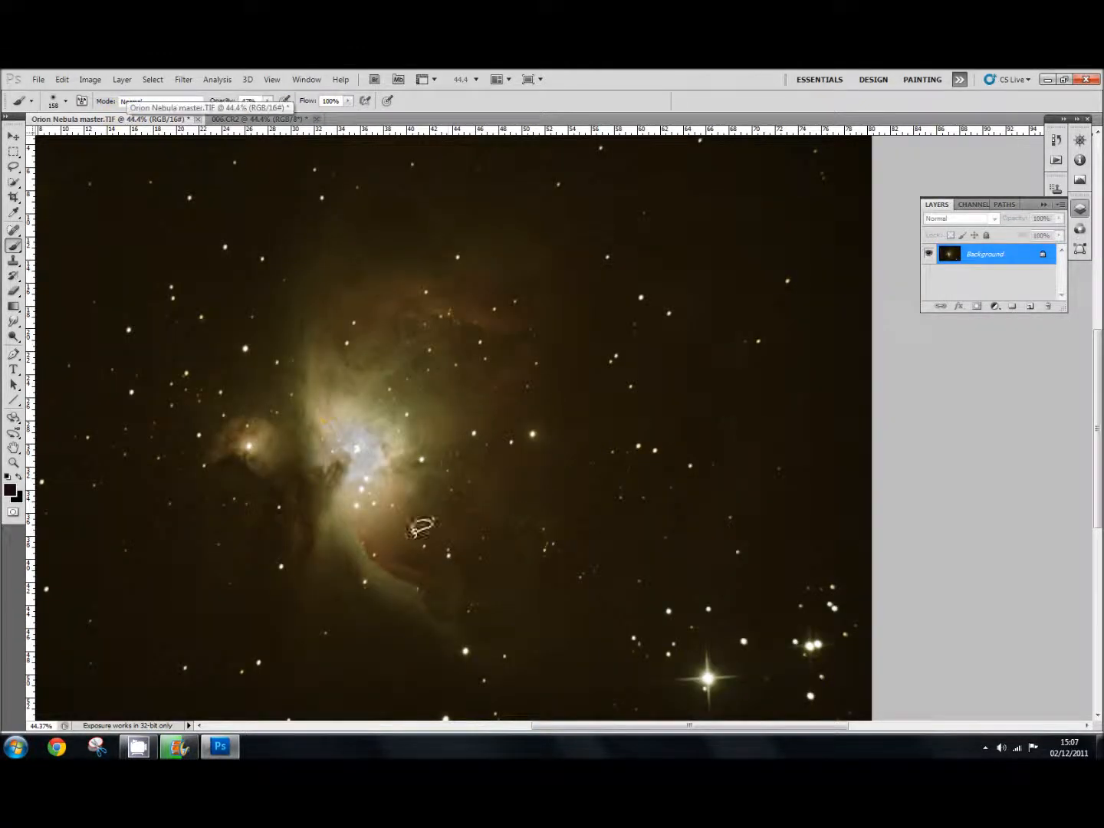